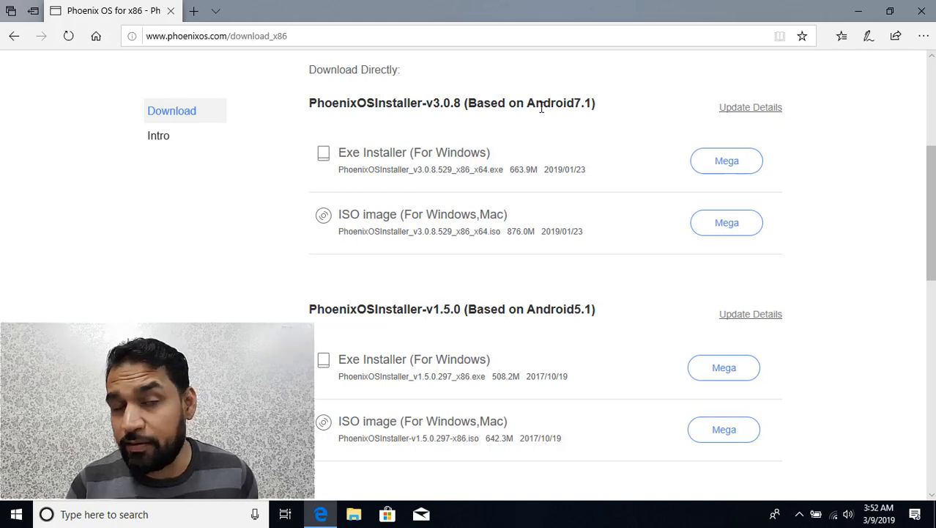
mouse_move(447, 150)
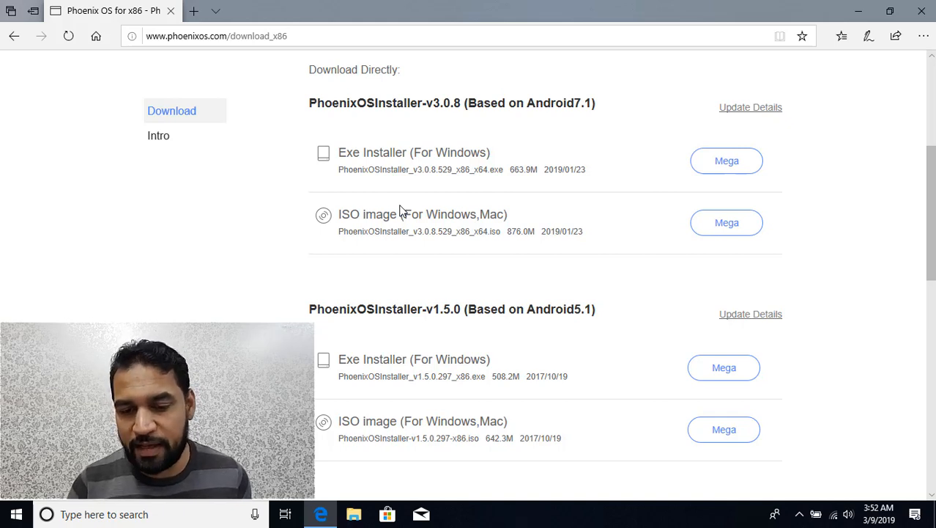
mouse_move(612, 210)
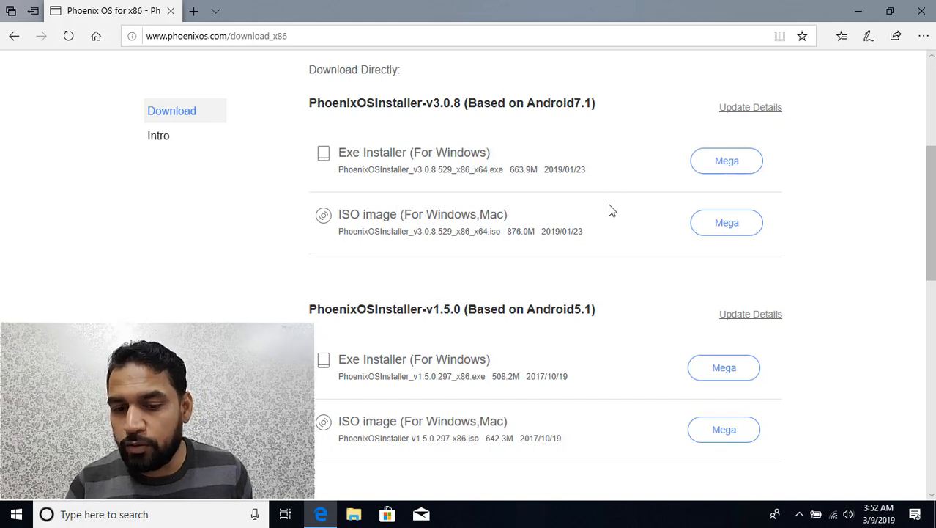
mouse_move(712, 161)
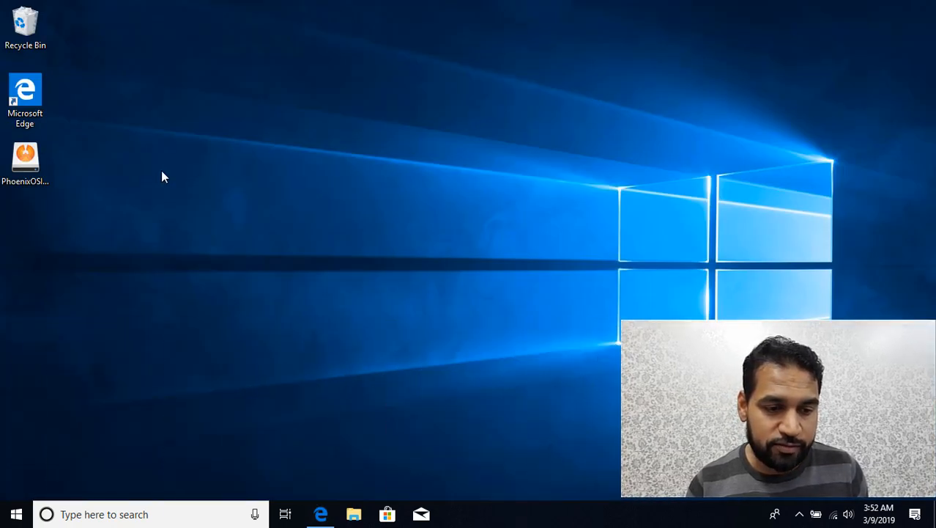
Launch PhoenixOSInstaller from the desktop and choose Install to hard disk with C: as target.
click(24, 158)
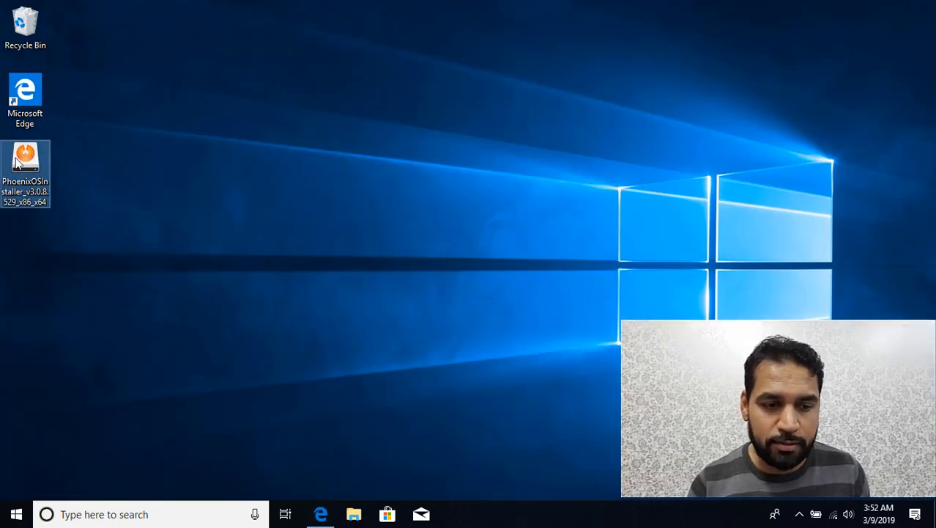
mouse_move(135, 240)
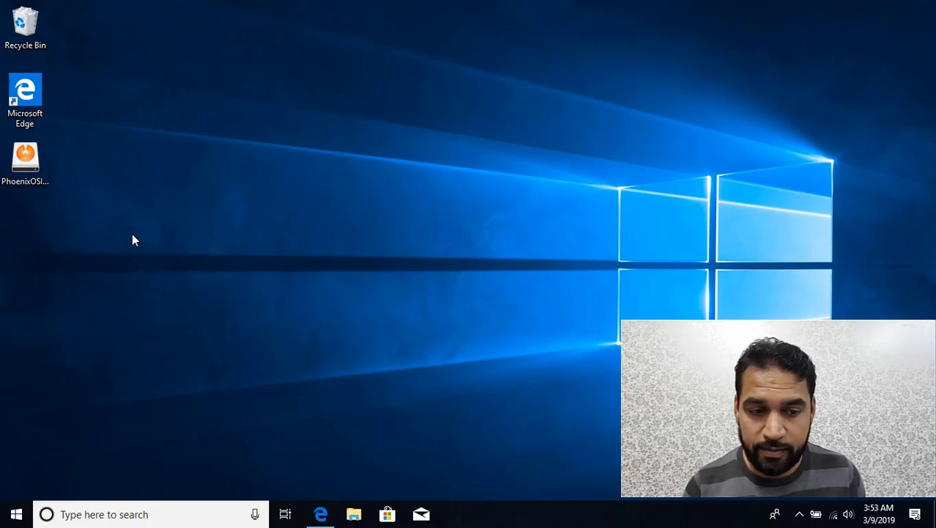
double_click(25, 158)
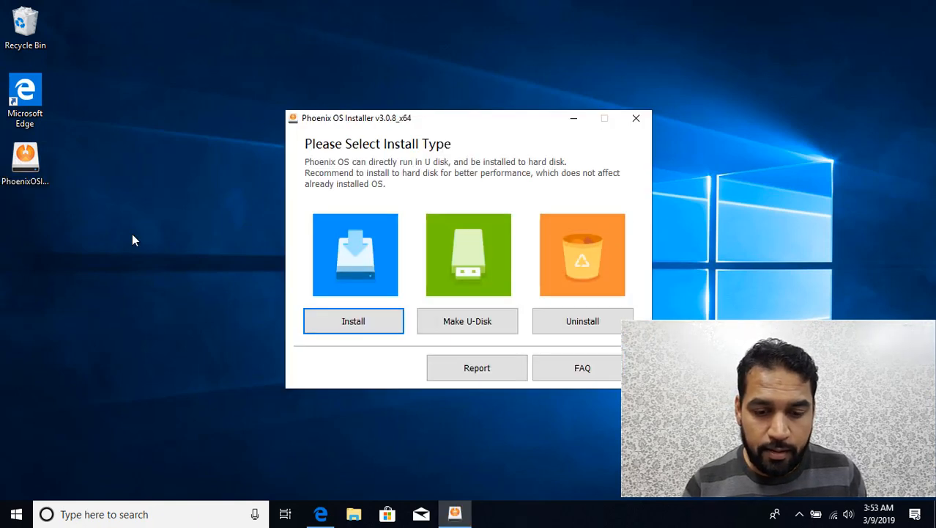
mouse_move(377, 264)
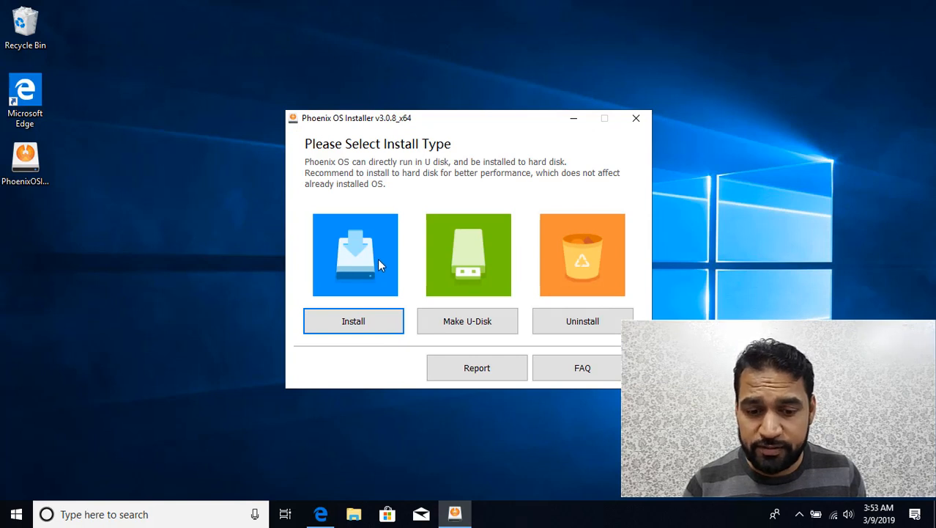
mouse_move(461, 274)
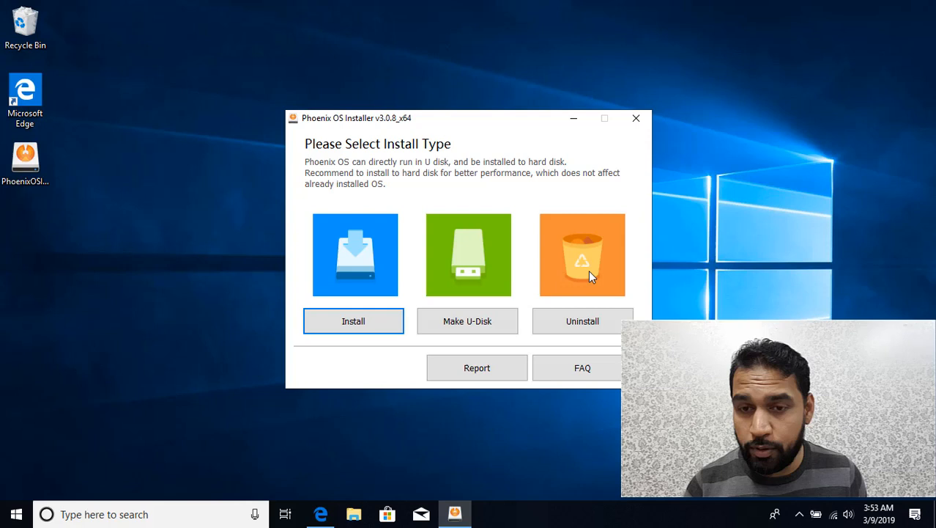
mouse_move(469, 264)
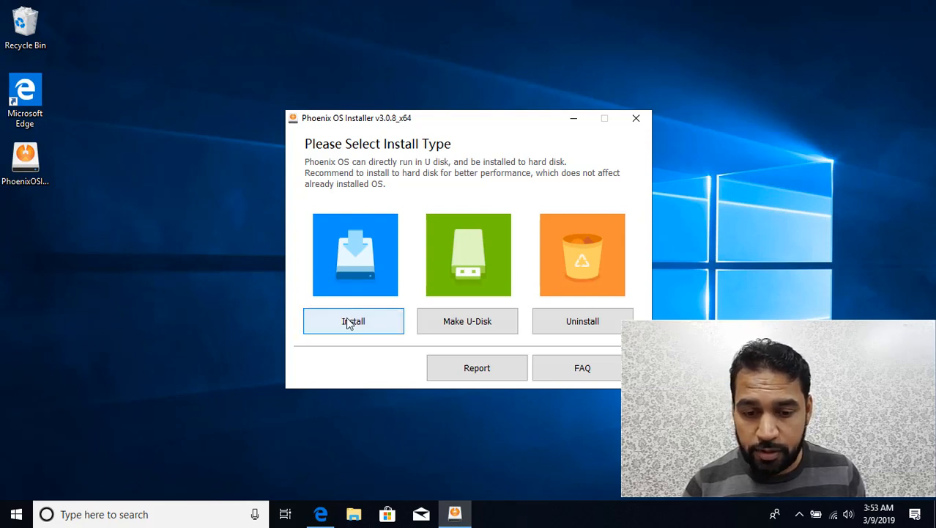
click(353, 321)
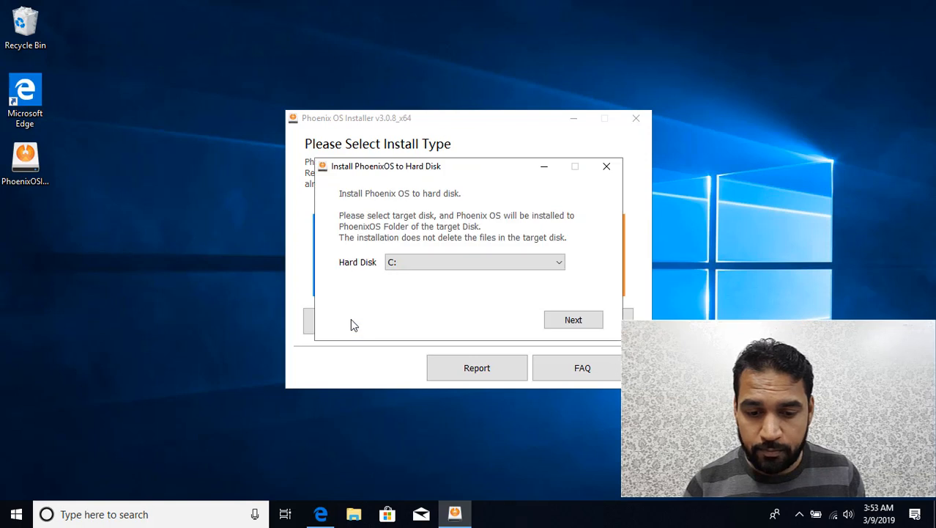
mouse_move(404, 186)
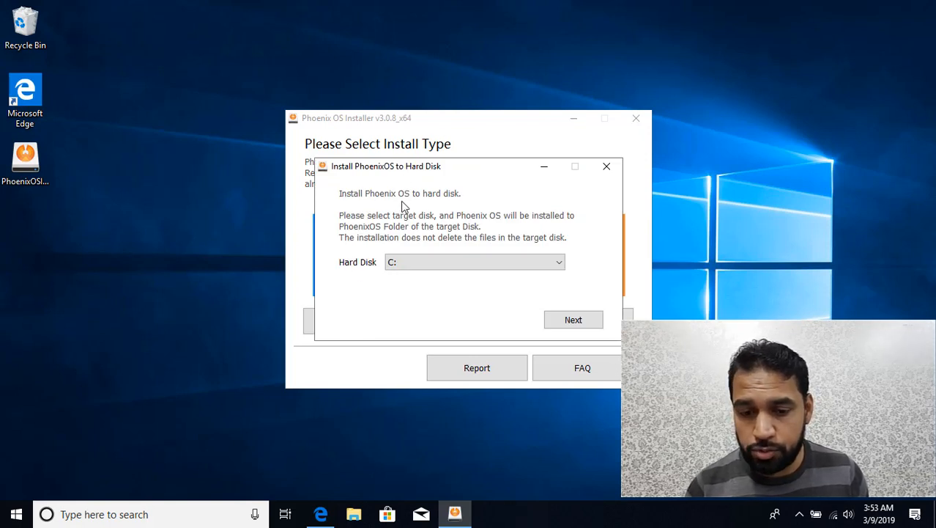
mouse_move(197, 447)
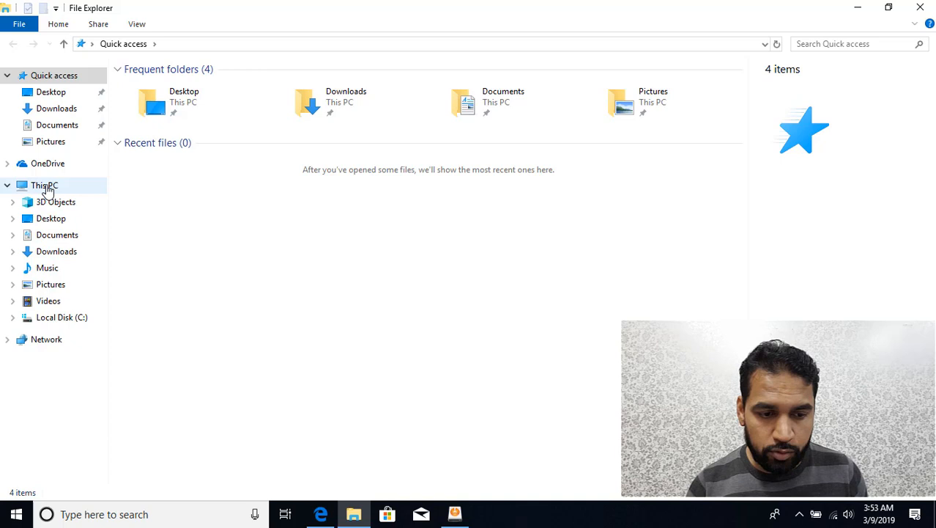
Check in This PC that Local Disk (C:) has 849 GB free of 930 GB.
click(44, 185)
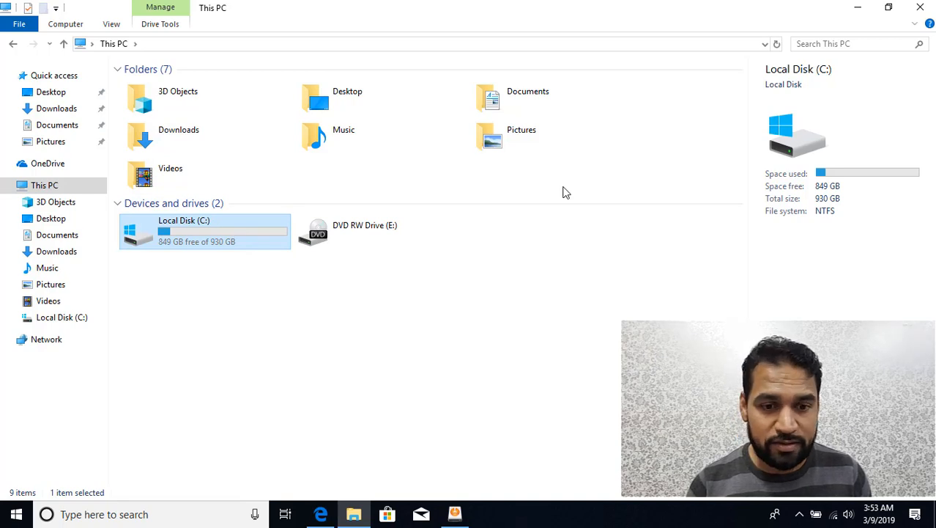
mouse_move(348, 150)
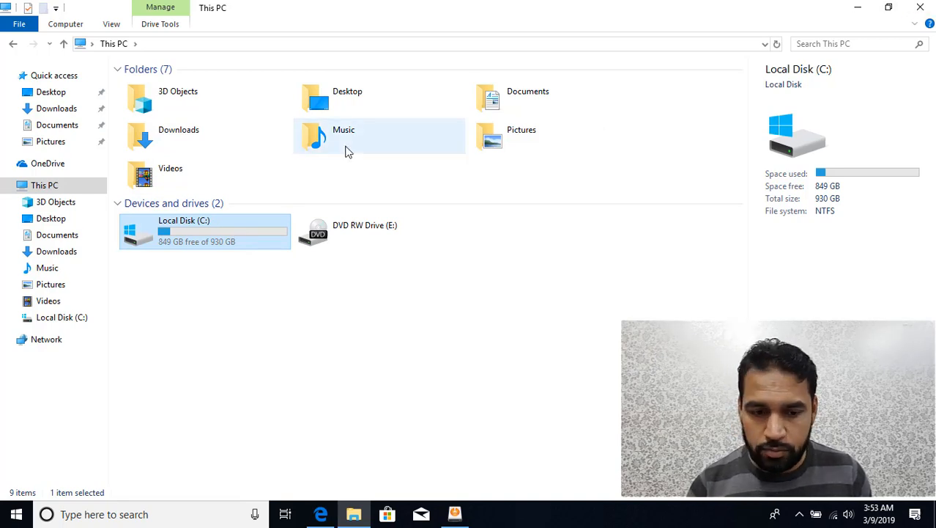
double_click(205, 231)
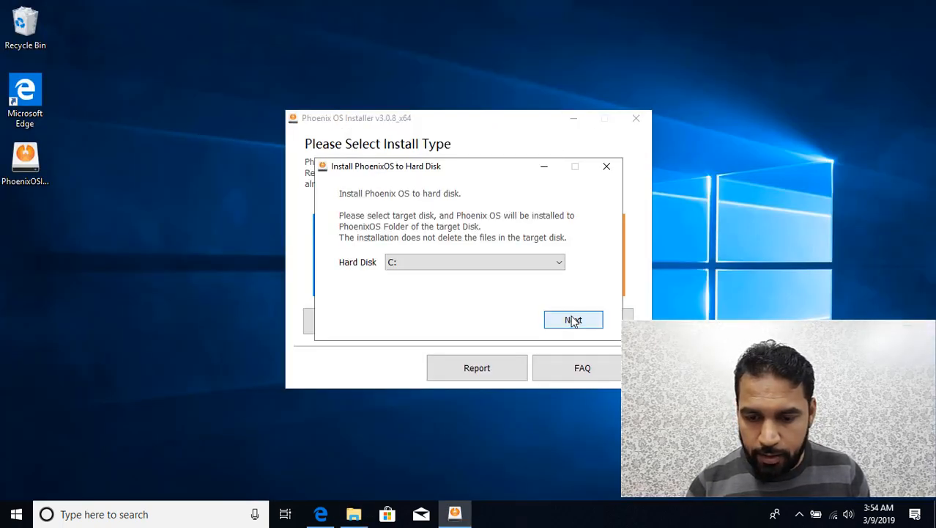
Continue with drive C:, pick the 8G data size, and start the installation.
click(573, 319)
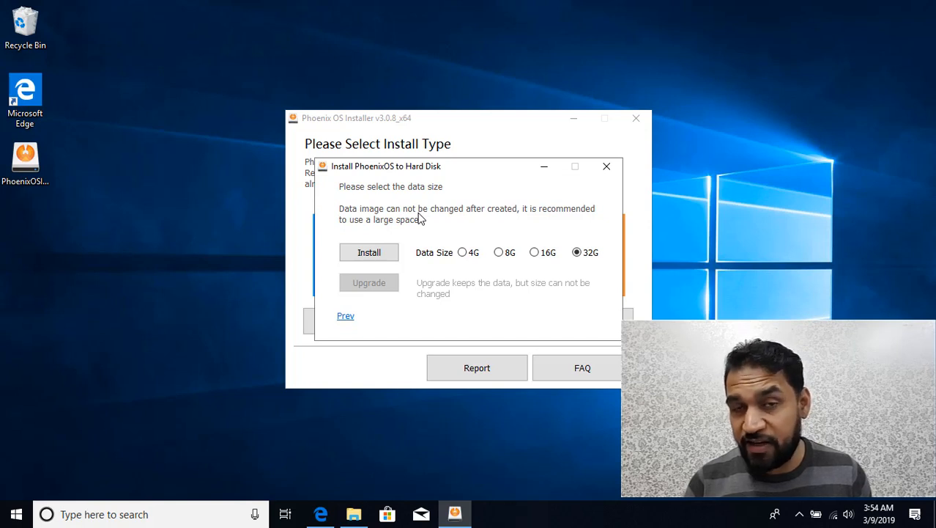
mouse_move(476, 236)
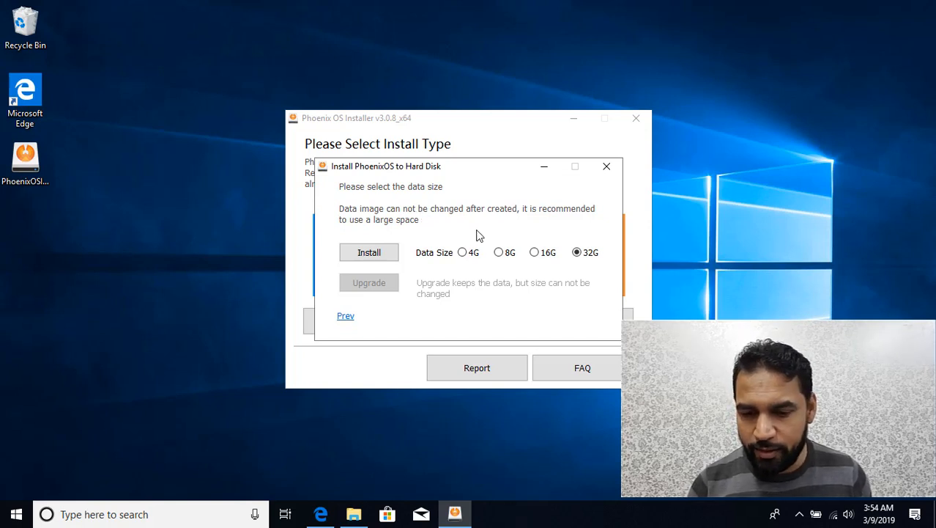
click(499, 252)
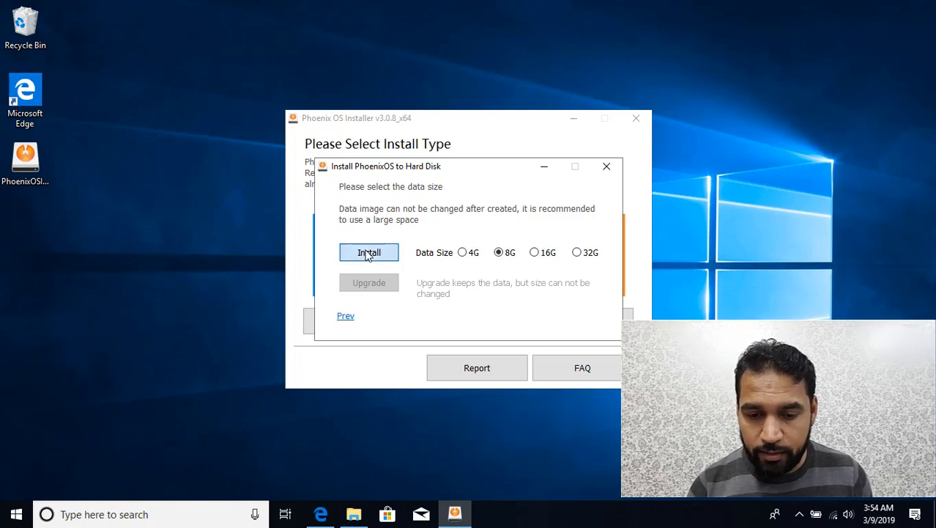
click(368, 252)
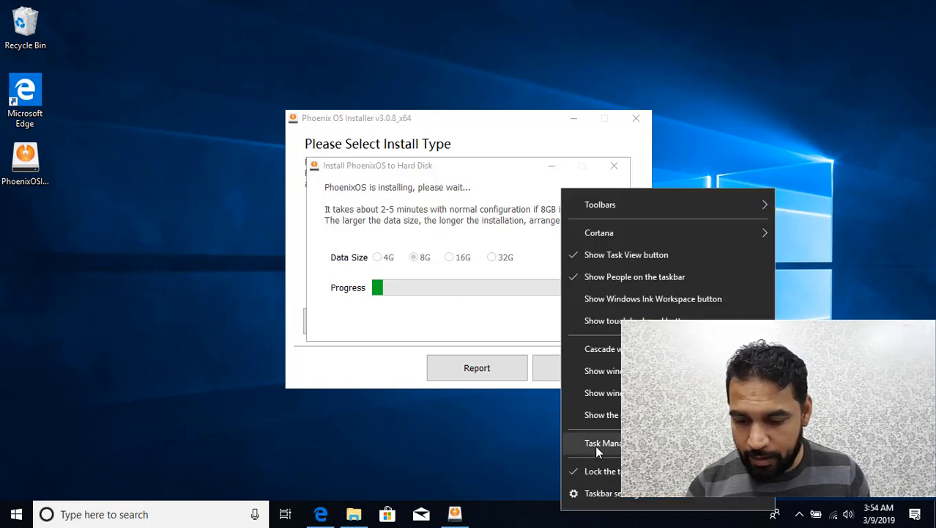
Watch system.img being written to C: in maximised Task Manager and Resource Monitor disk views.
click(234, 312)
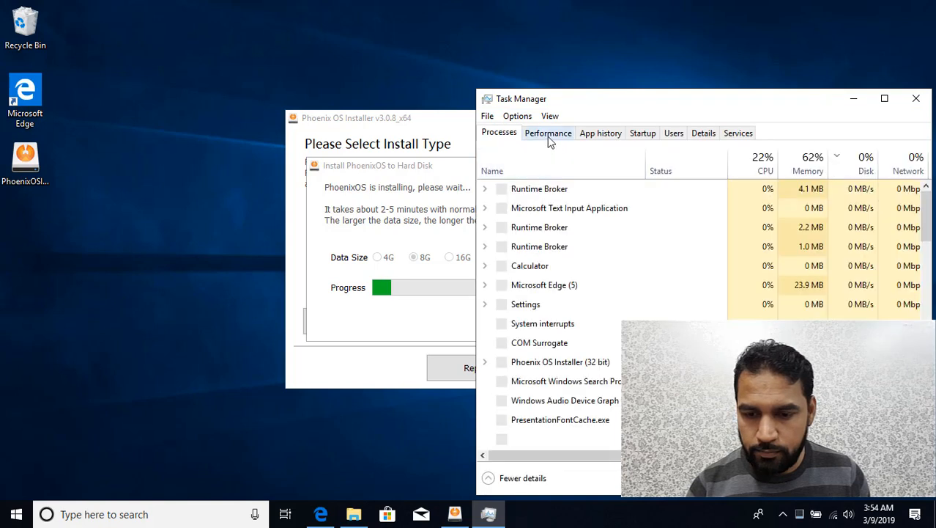
click(548, 133)
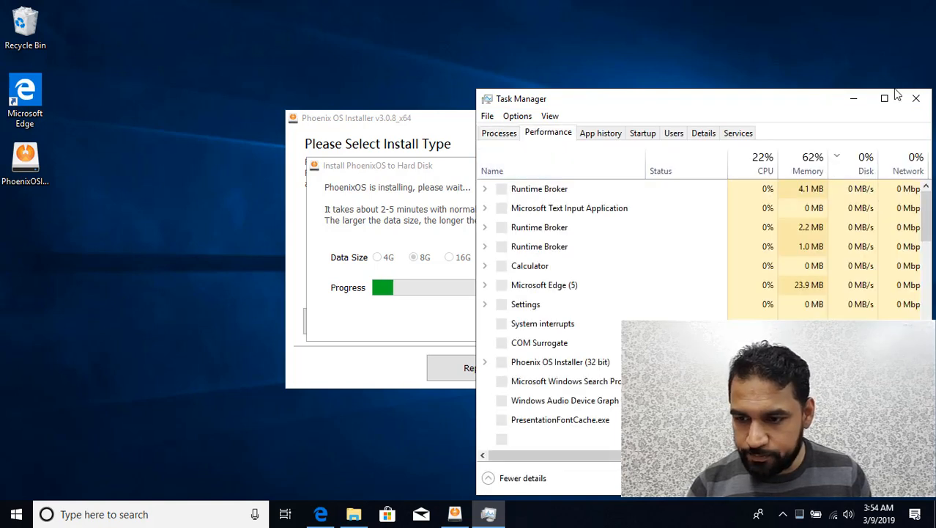
click(884, 98)
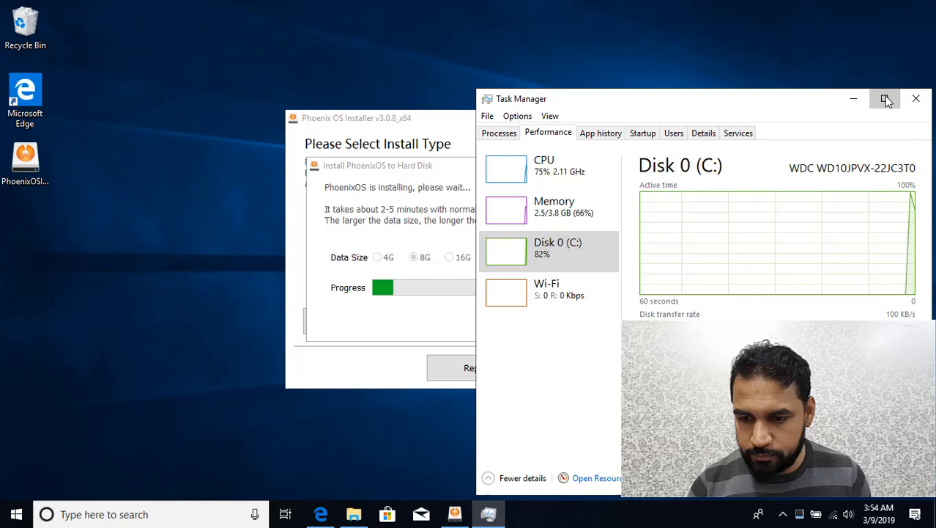
click(886, 98)
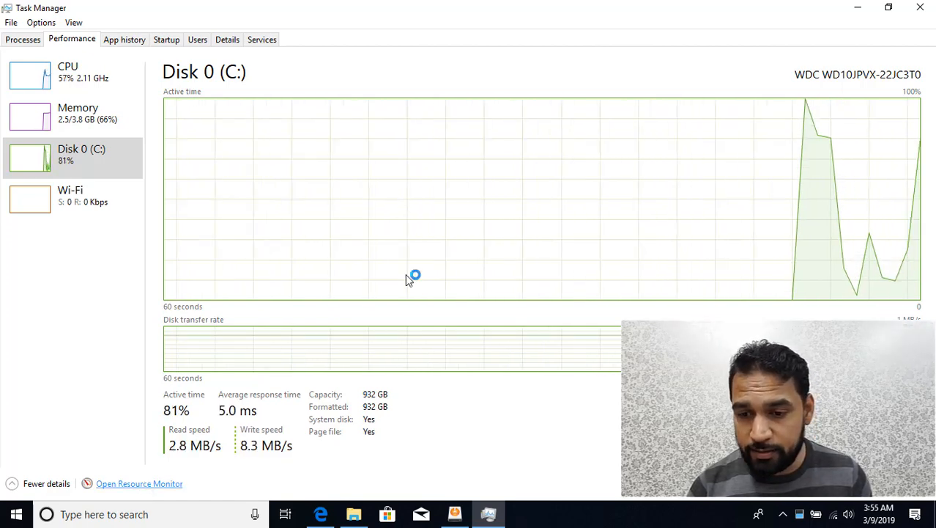
click(139, 483)
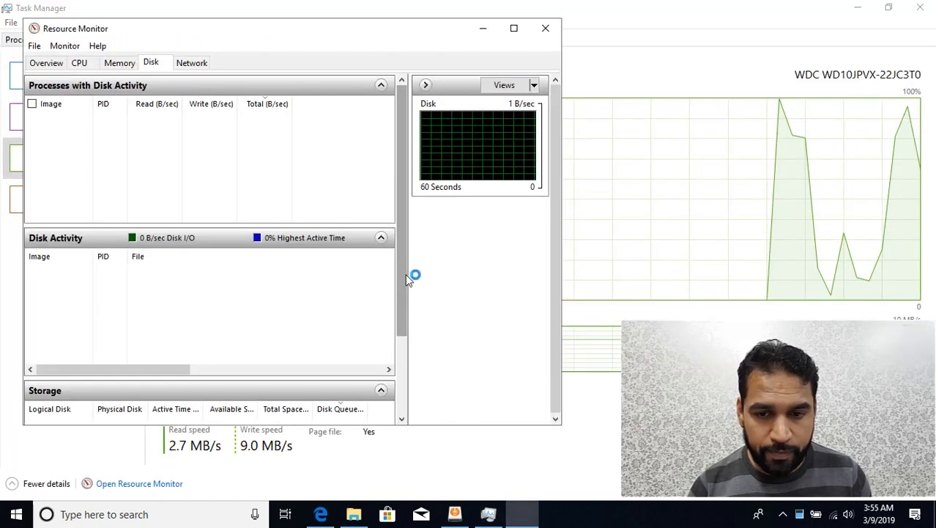
click(513, 27)
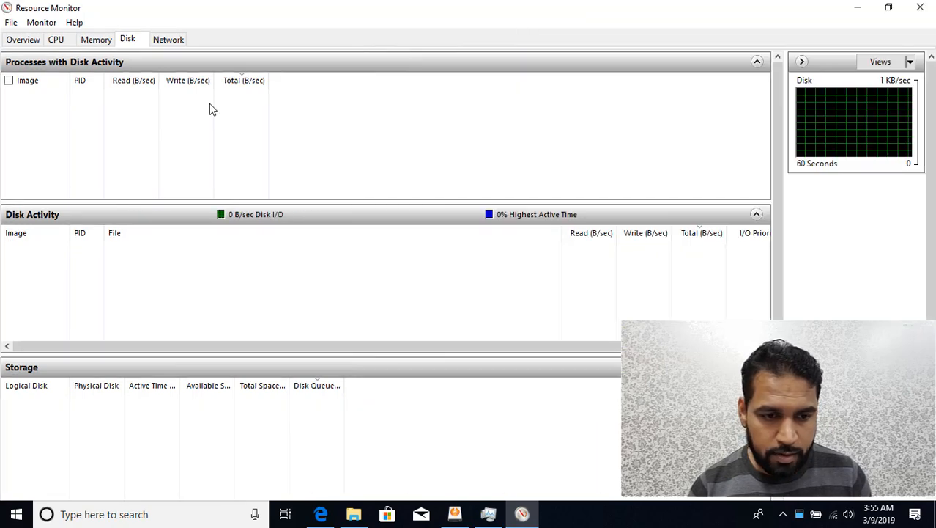
mouse_move(135, 215)
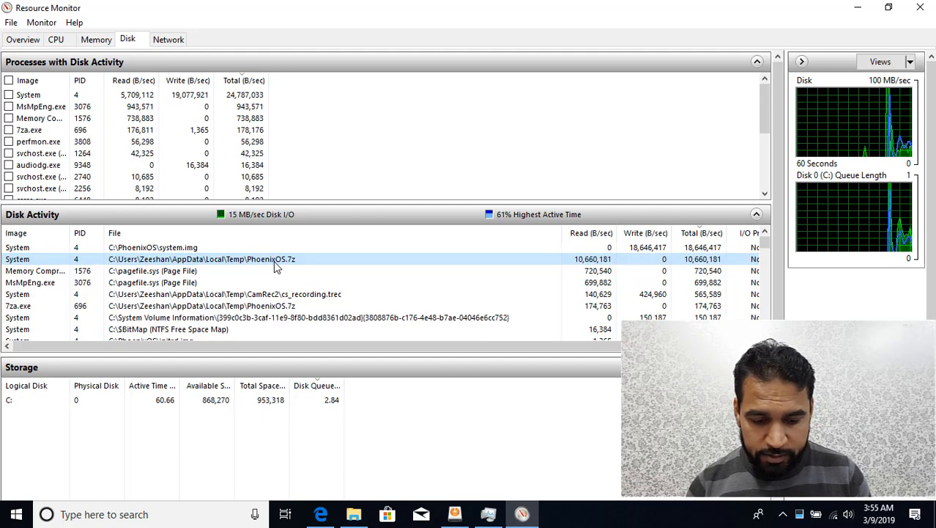
text(%te)
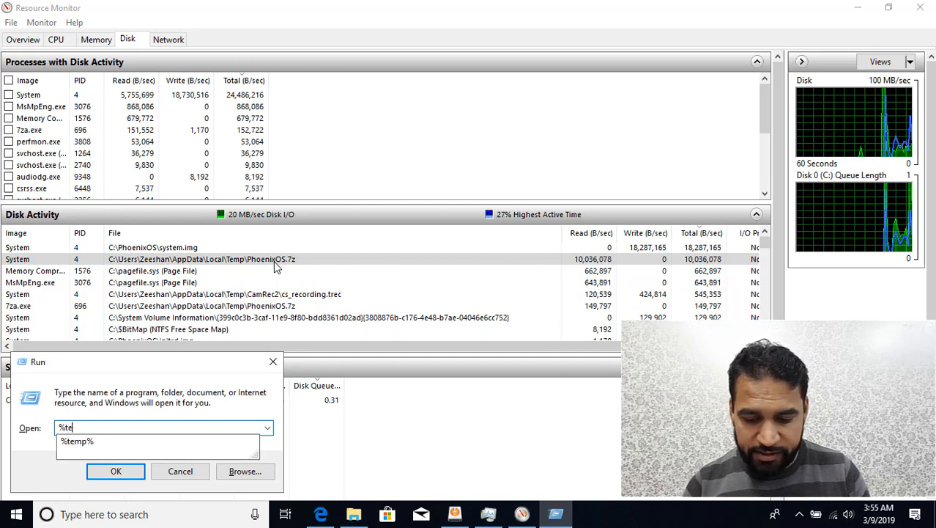
Browse the temp folder's PhoenixOS archive and the new PhoenixOS folder on C:.
click(116, 470)
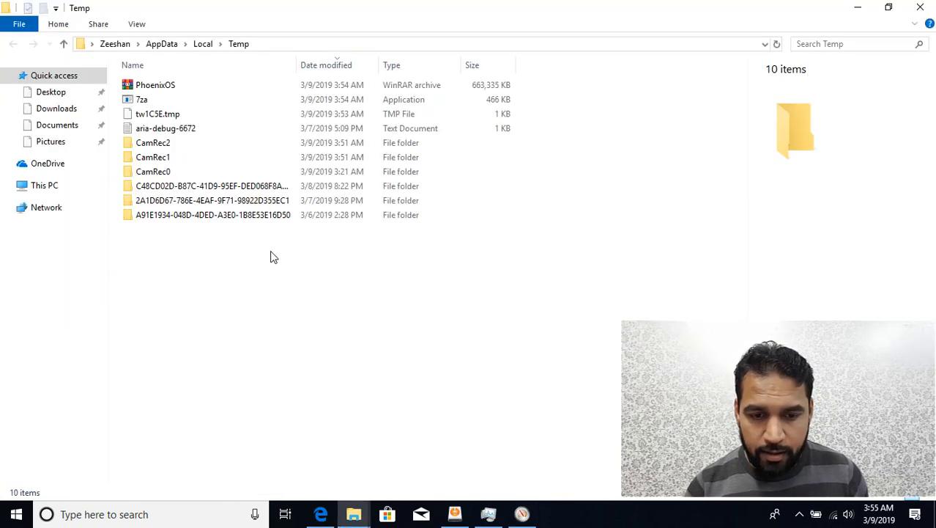
click(155, 84)
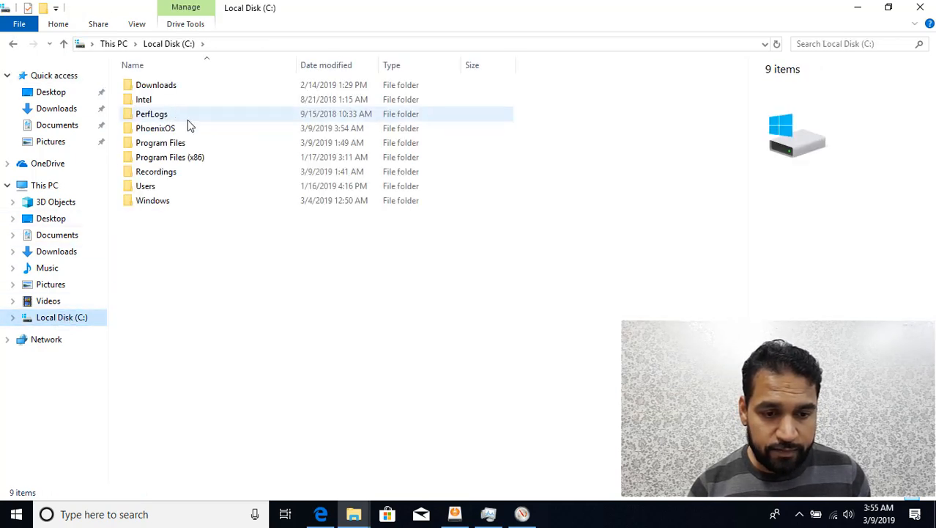
double_click(154, 127)
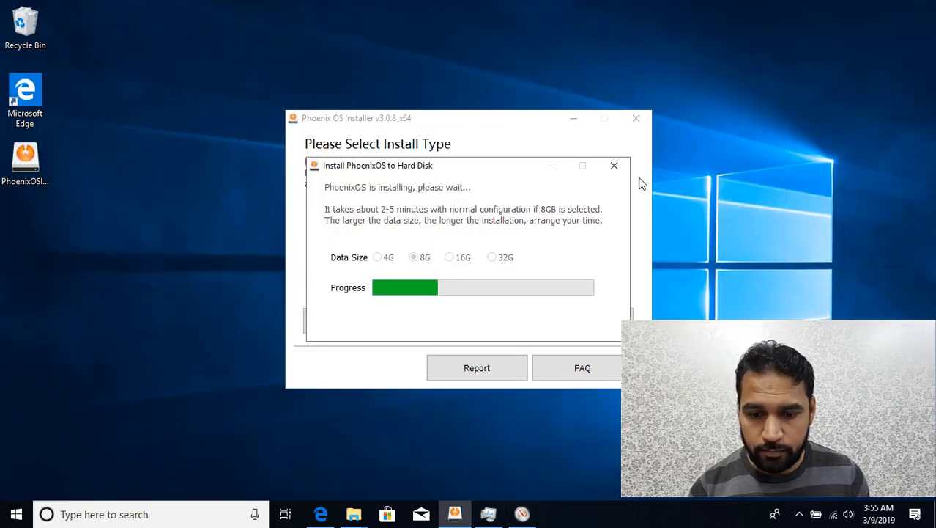
mouse_move(478, 317)
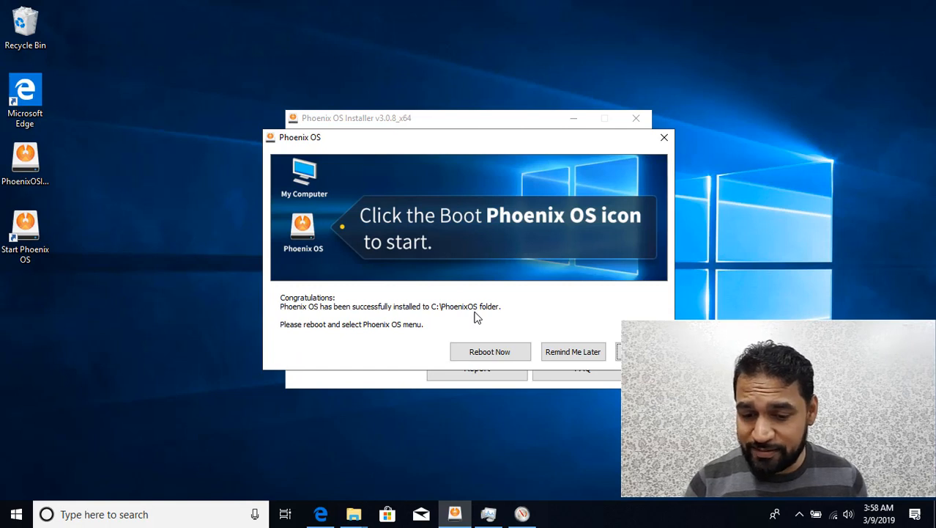
mouse_move(478, 286)
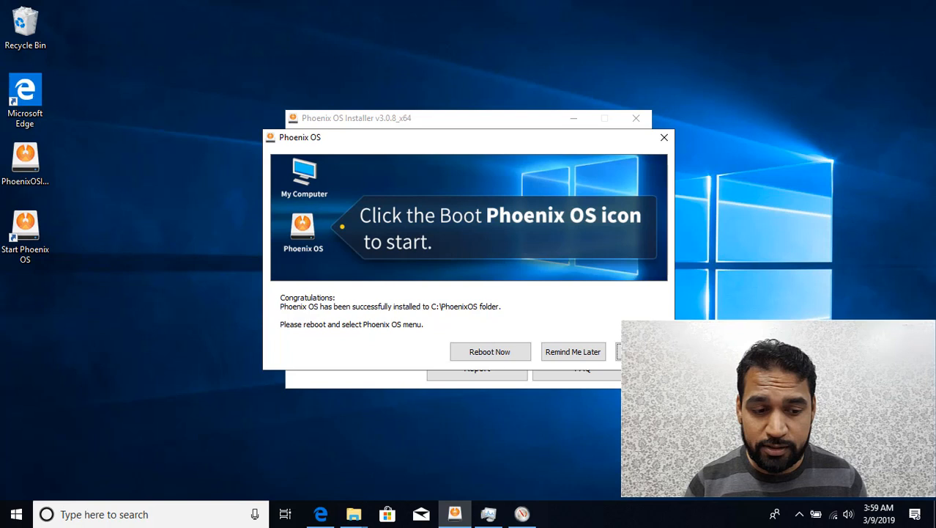
mouse_move(93, 170)
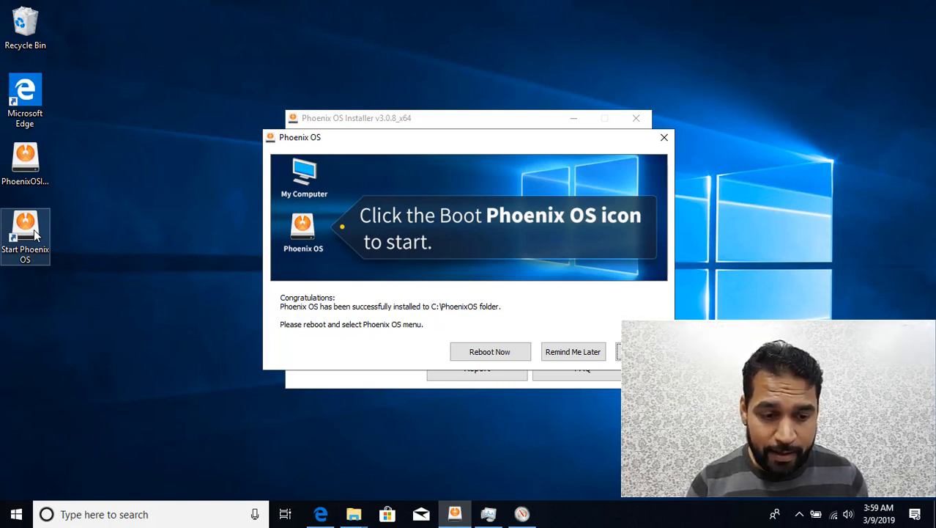
Open the shortcut's phoenixstart folder and edit RebootToPhoenixOS.bat in Notepad.
right_click(25, 227)
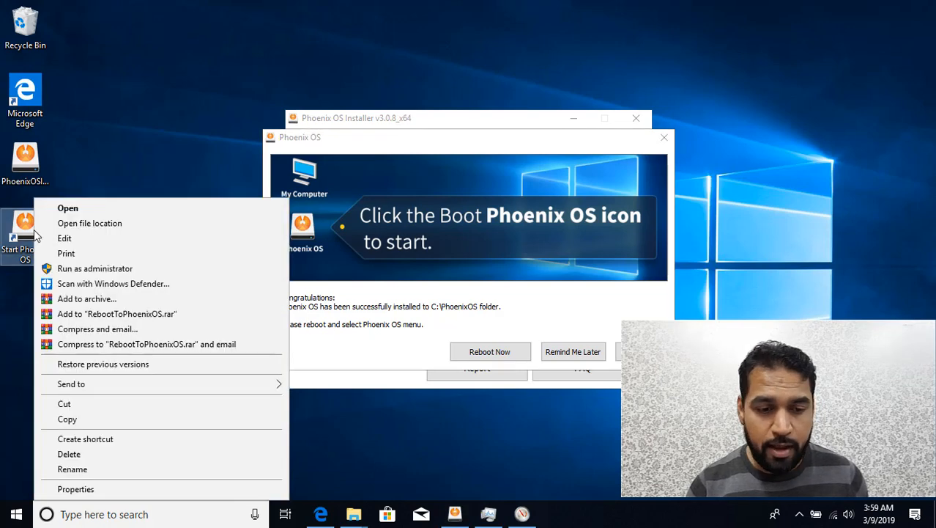
click(89, 223)
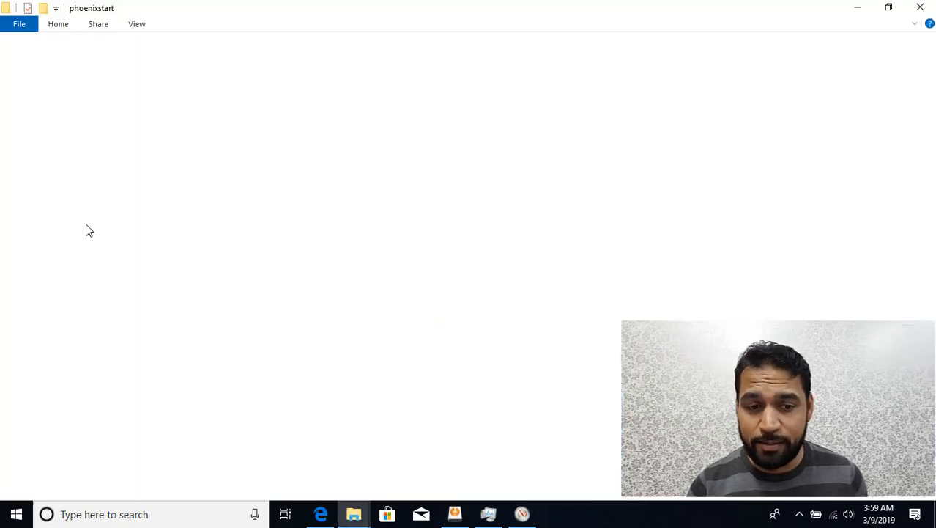
click(172, 114)
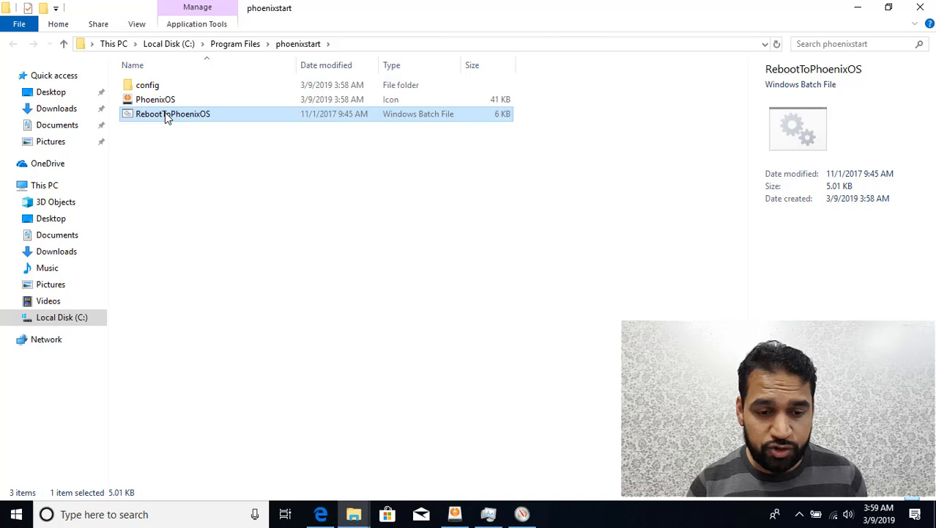
right_click(172, 114)
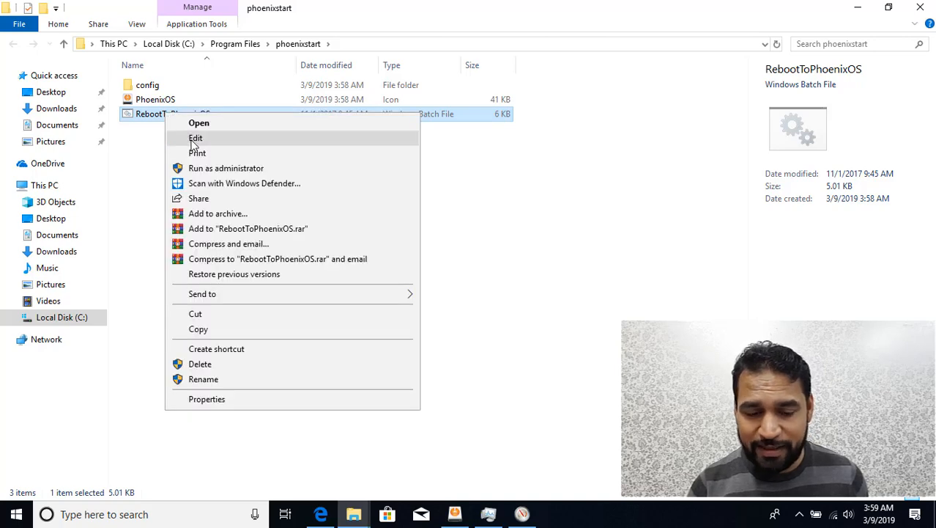
click(196, 137)
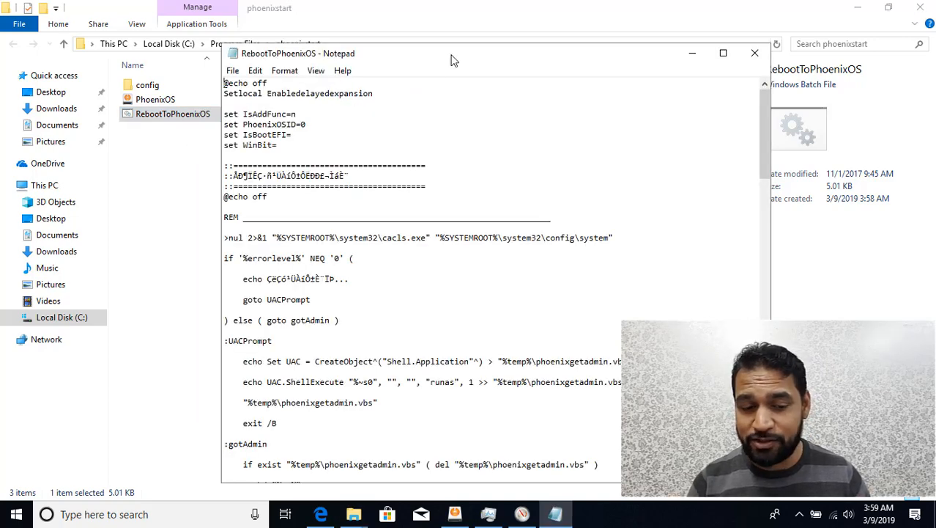
Read the batch file's Legacy and UEFI sections, then close Notepad and the phoenixstart folder.
click(723, 52)
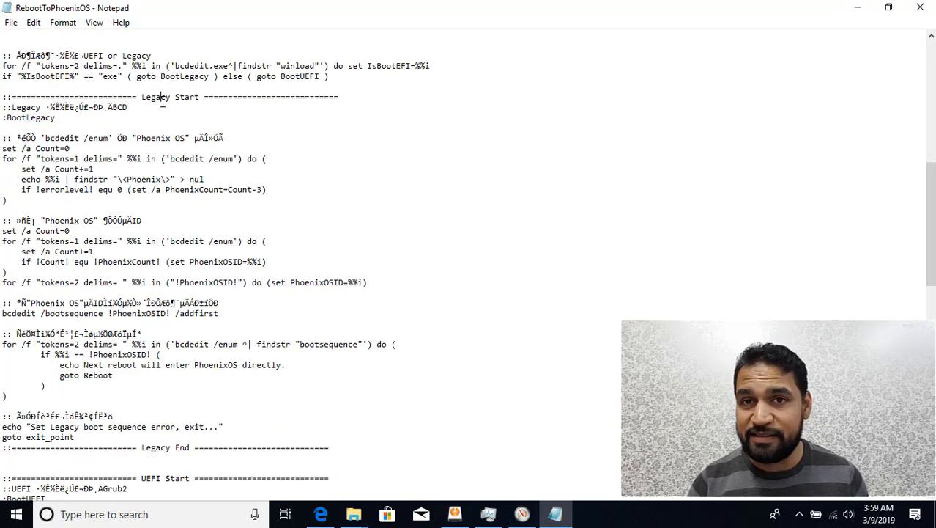
double_click(156, 96)
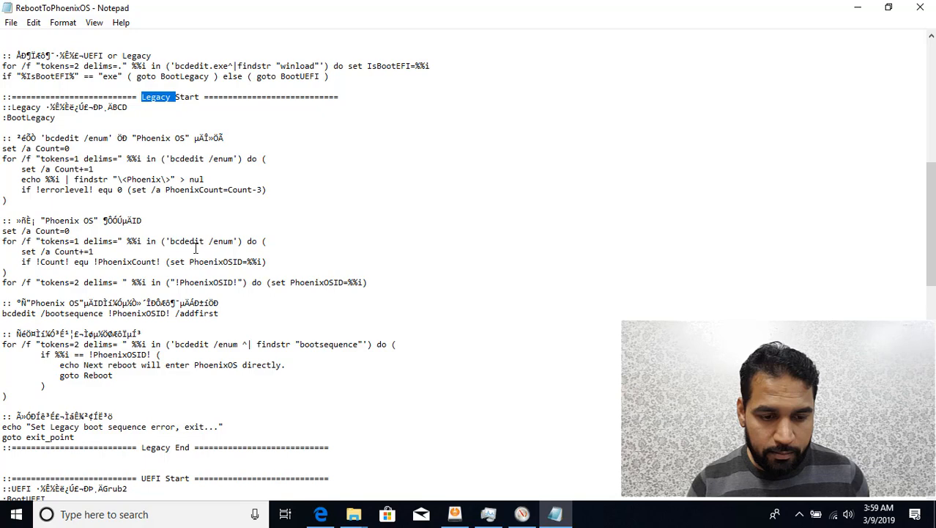
scroll(down, 3)
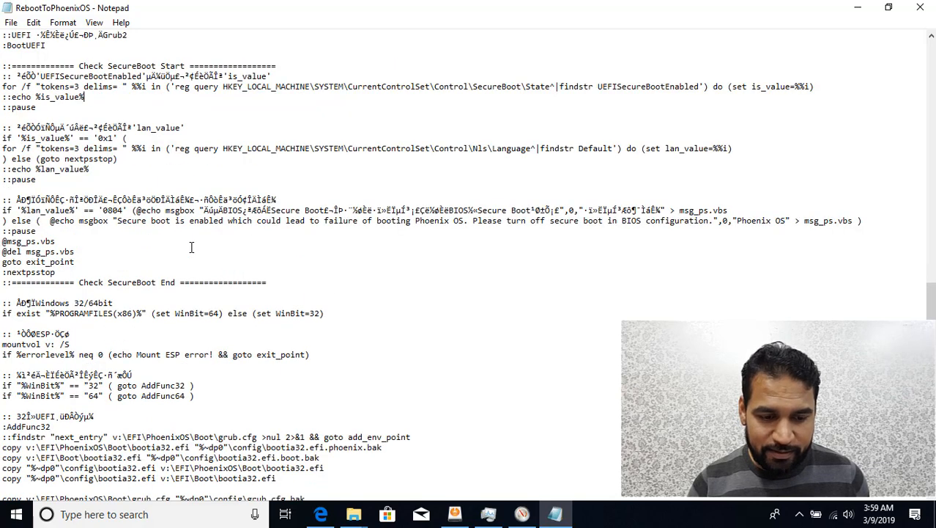
scroll(down, 3)
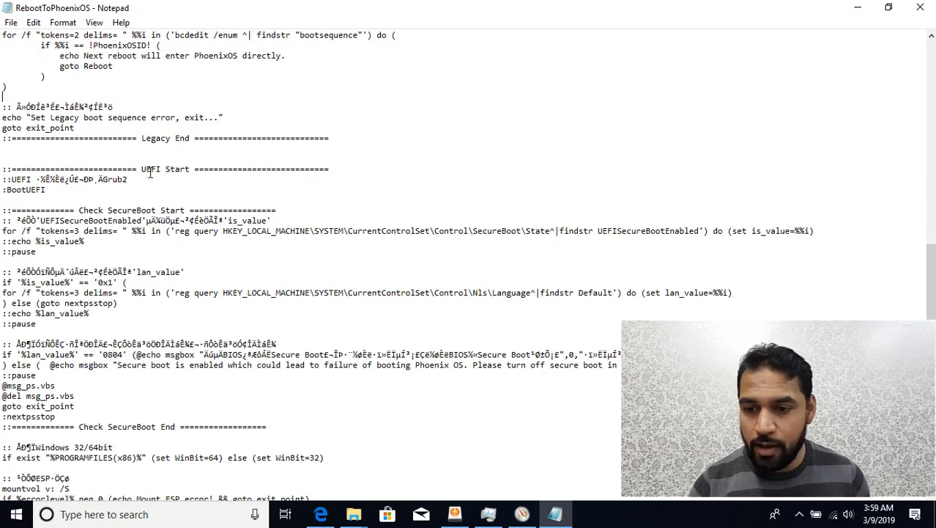
double_click(150, 169)
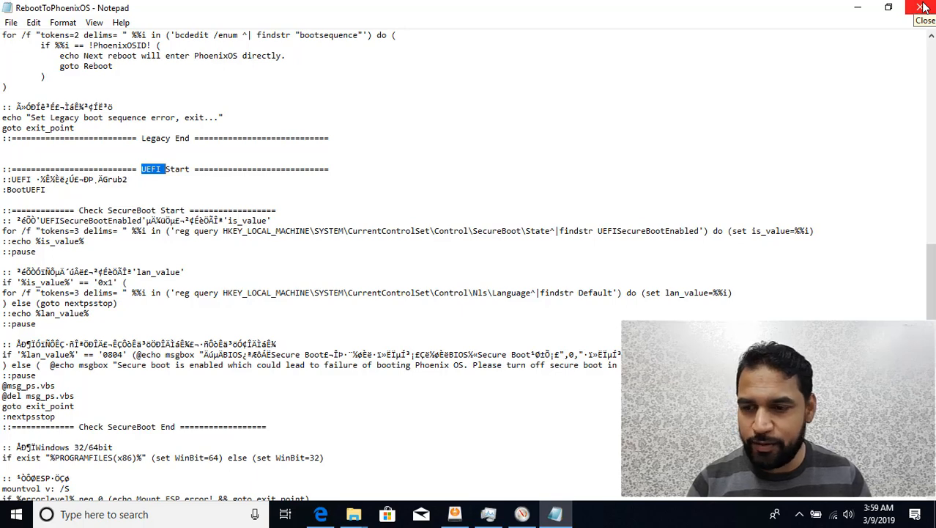
click(923, 7)
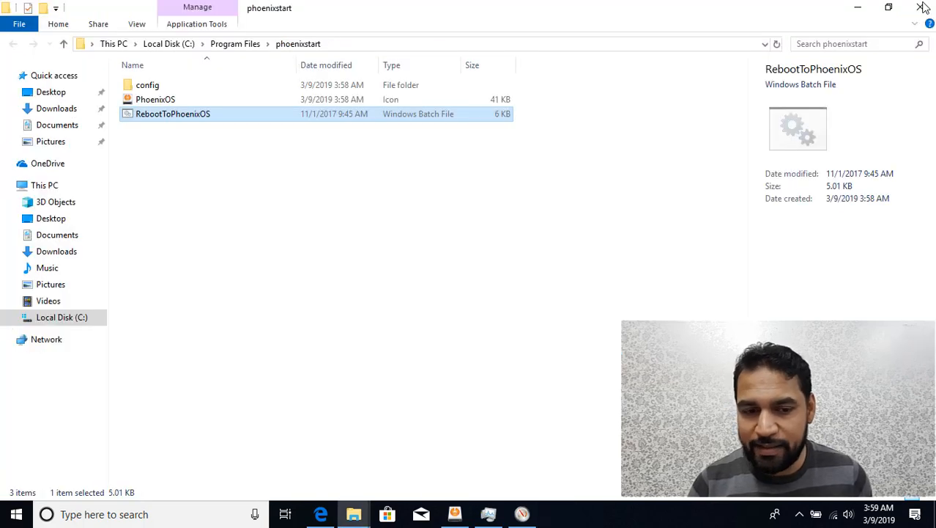
mouse_move(925, 8)
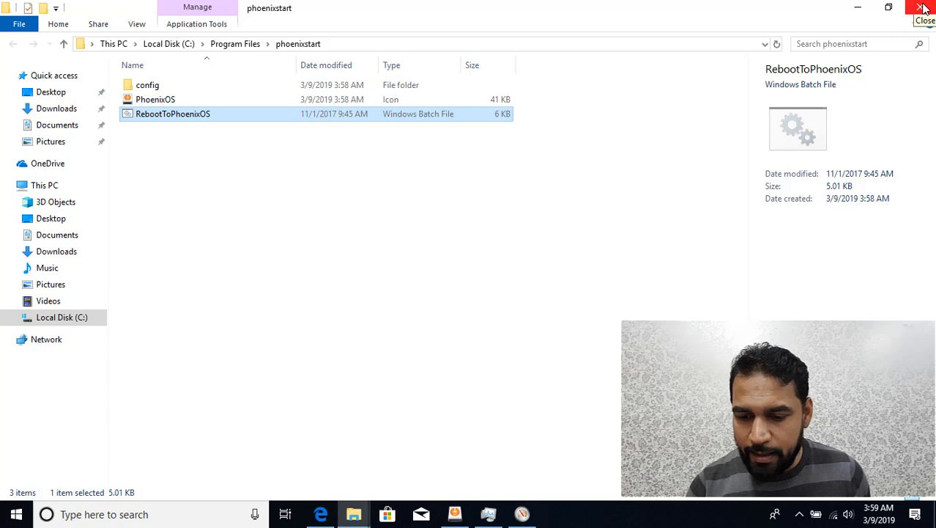
click(922, 8)
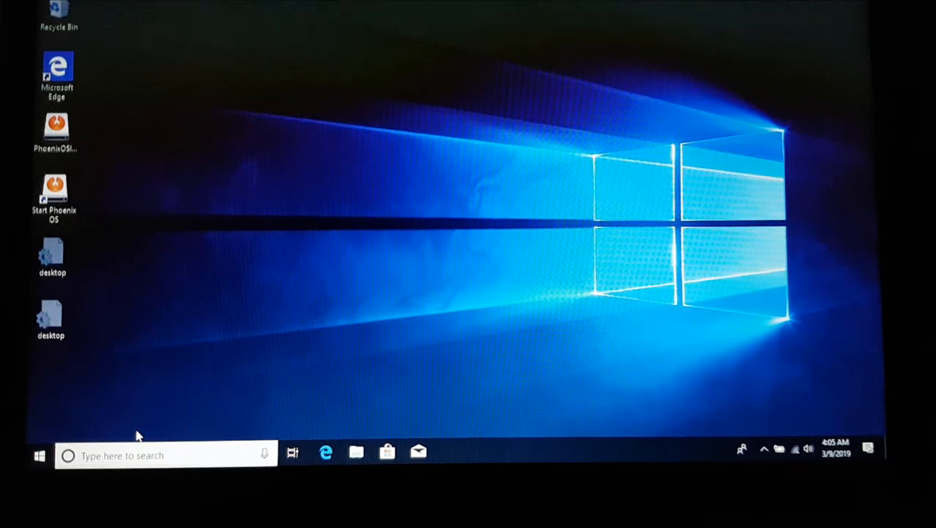
Run bcdedit in an administrator Command Prompt to find the Phoenix OS boot entry.
text(cmd)
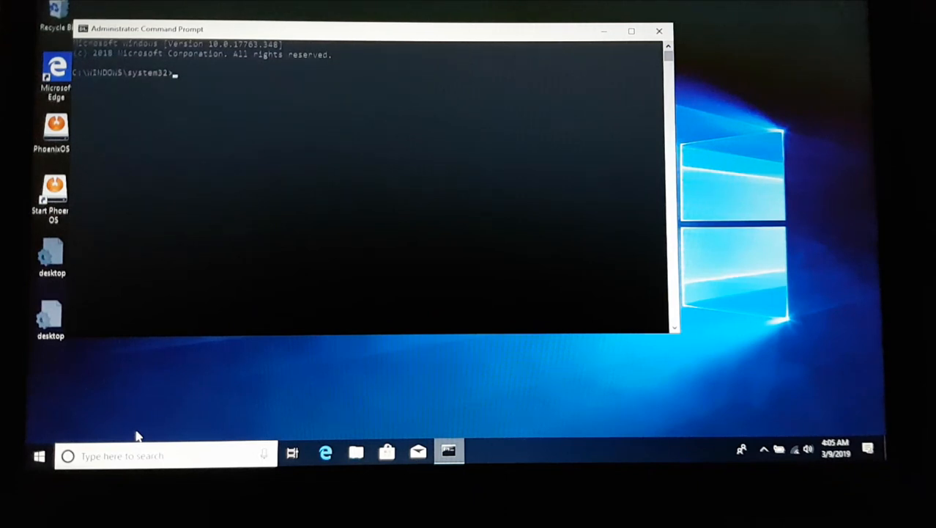
text(bcdedi)
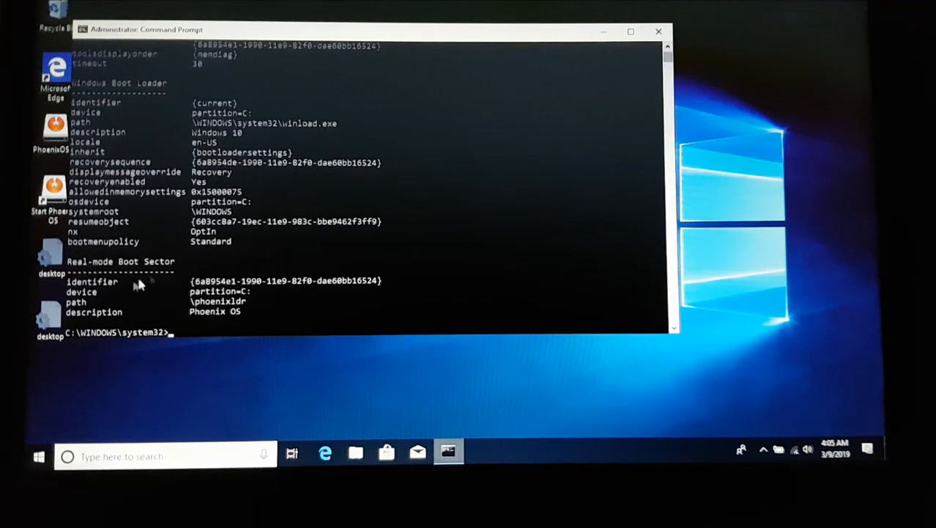
mouse_move(250, 297)
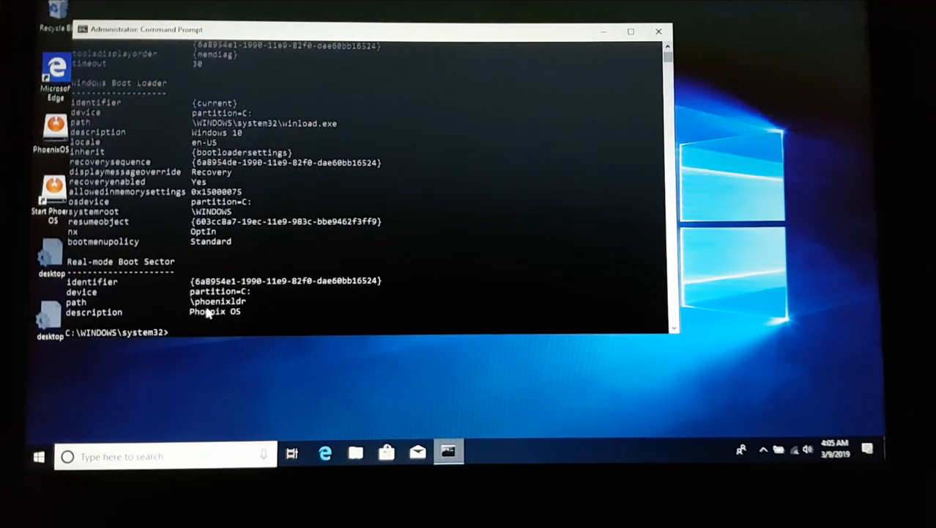
mouse_move(293, 348)
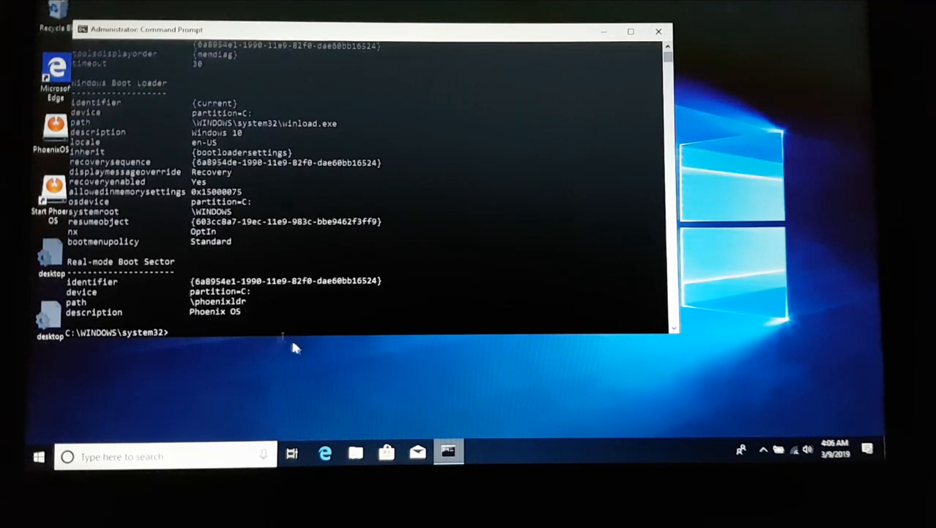
Browse C: to the phoenixldr file and the PhoenixOS folder's images and uninstaller.
click(355, 452)
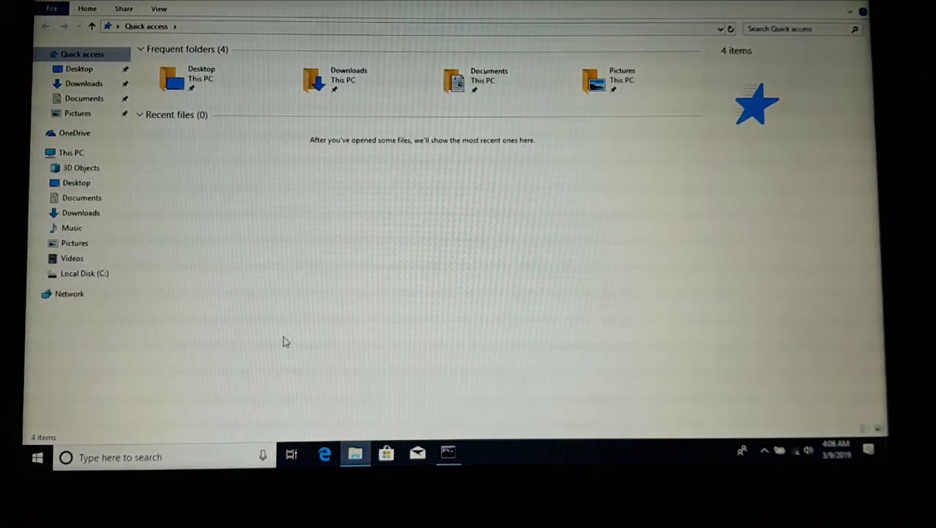
click(85, 274)
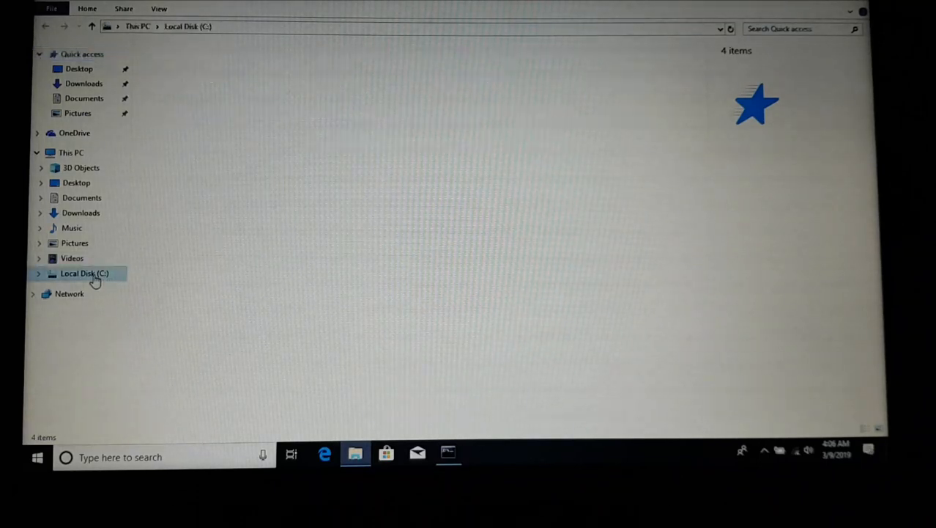
double_click(84, 273)
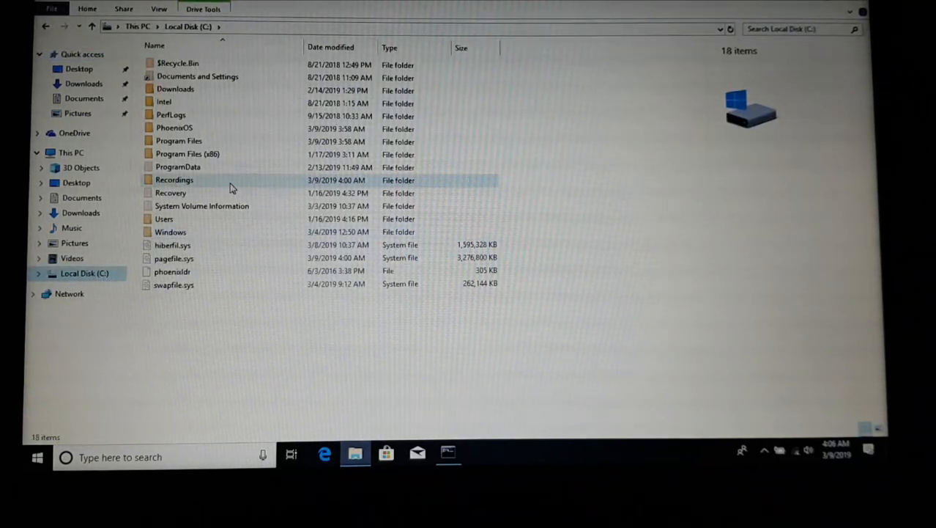
click(172, 272)
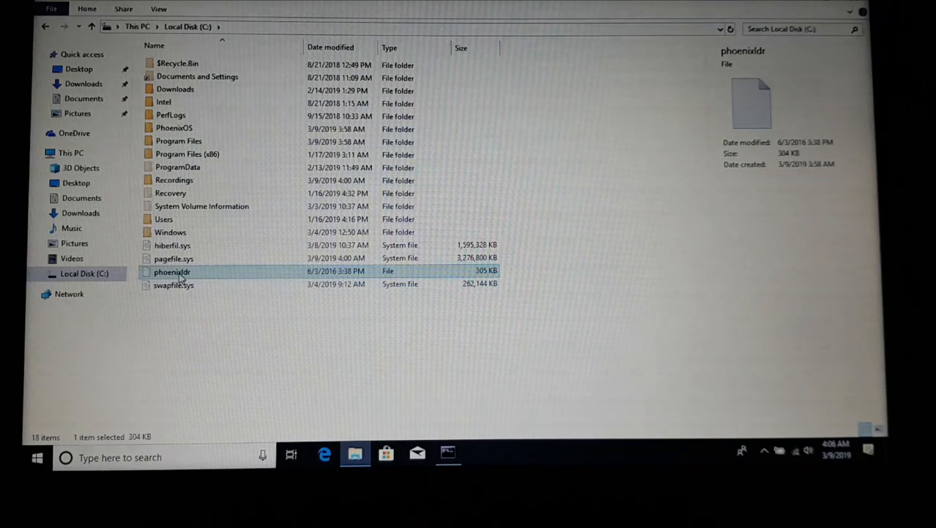
click(174, 128)
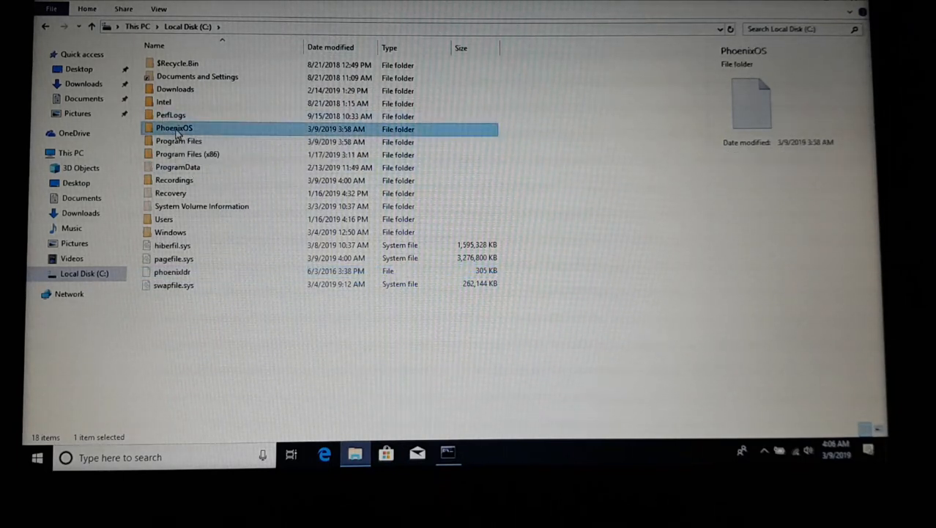
double_click(174, 128)
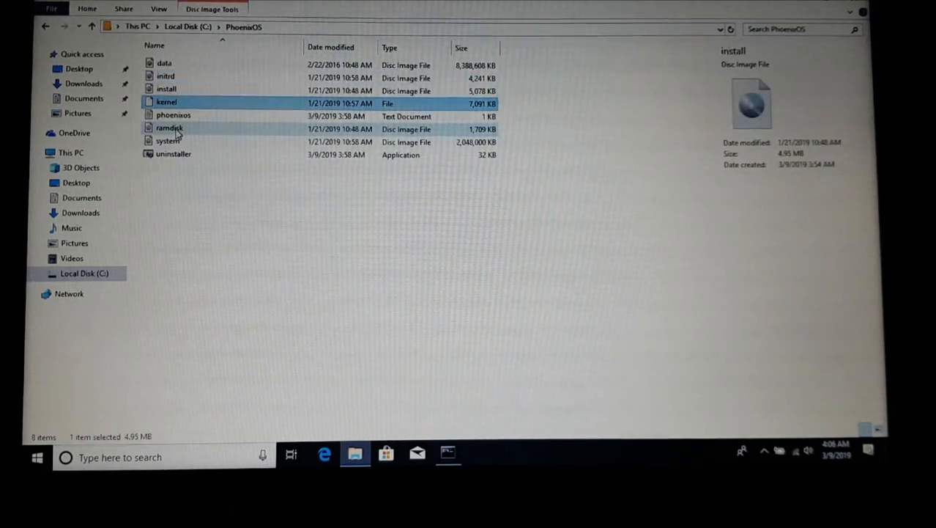
click(174, 154)
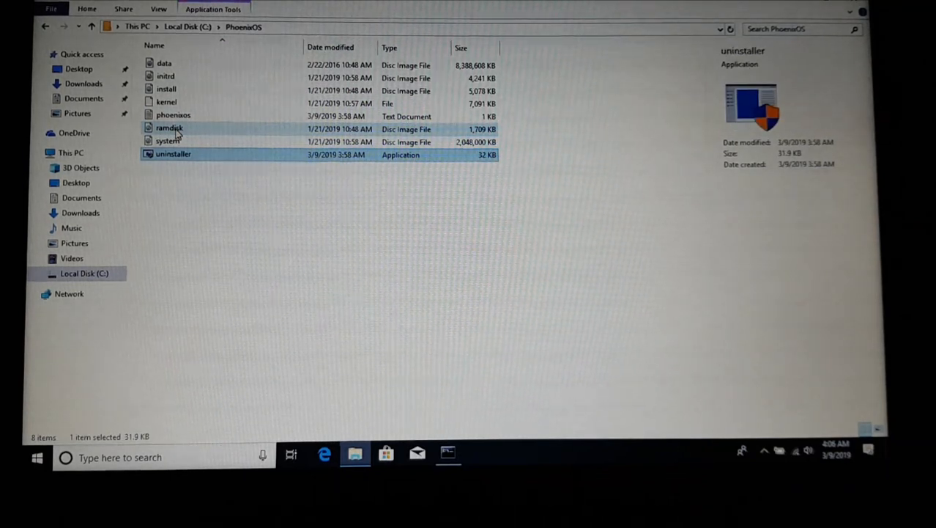
click(164, 66)
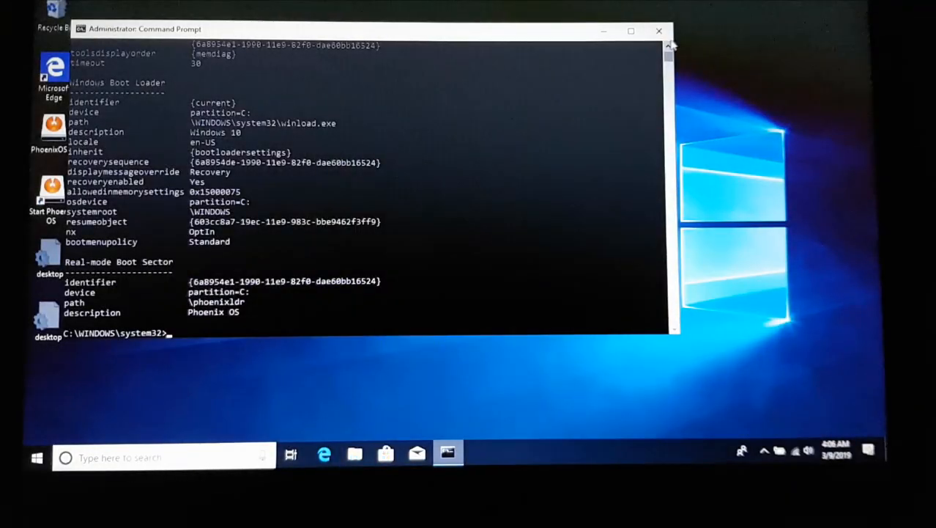
Close Command Prompt and run the Start Phoenix OS shortcut, approving the UAC prompt.
click(658, 30)
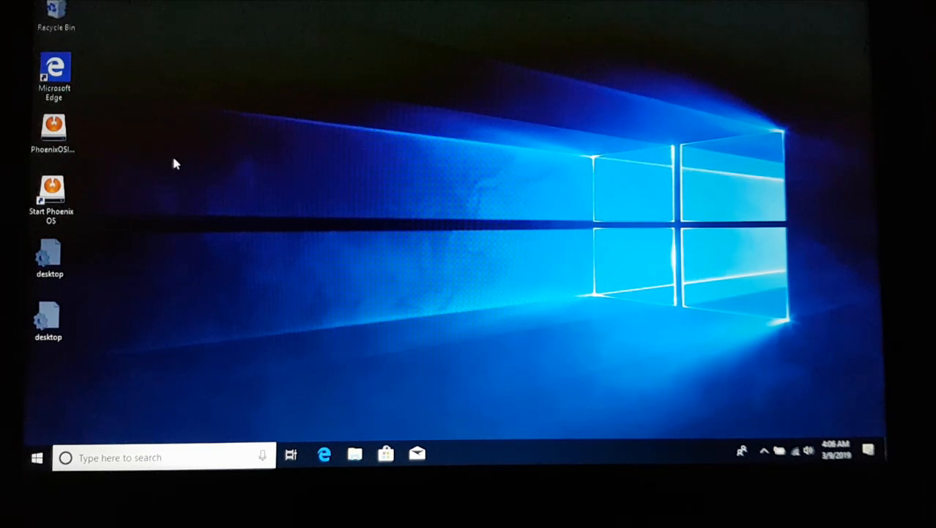
click(51, 198)
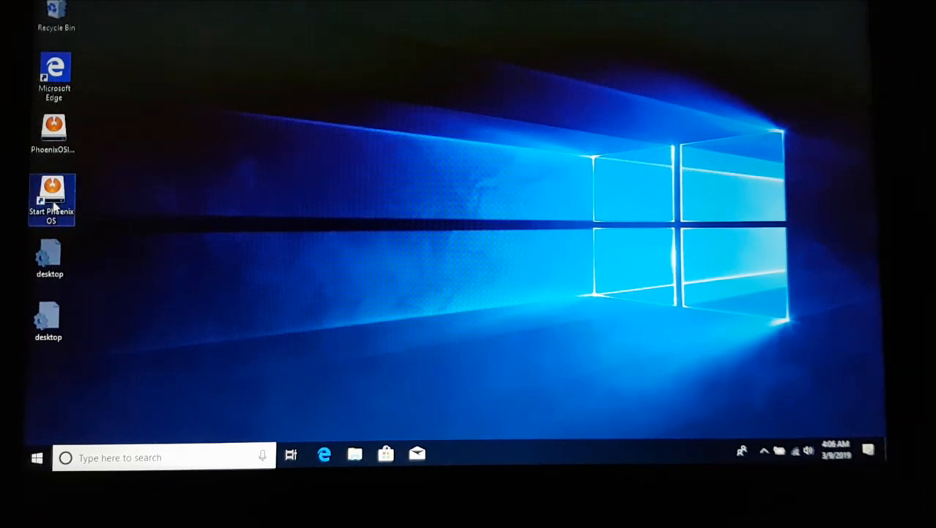
double_click(52, 198)
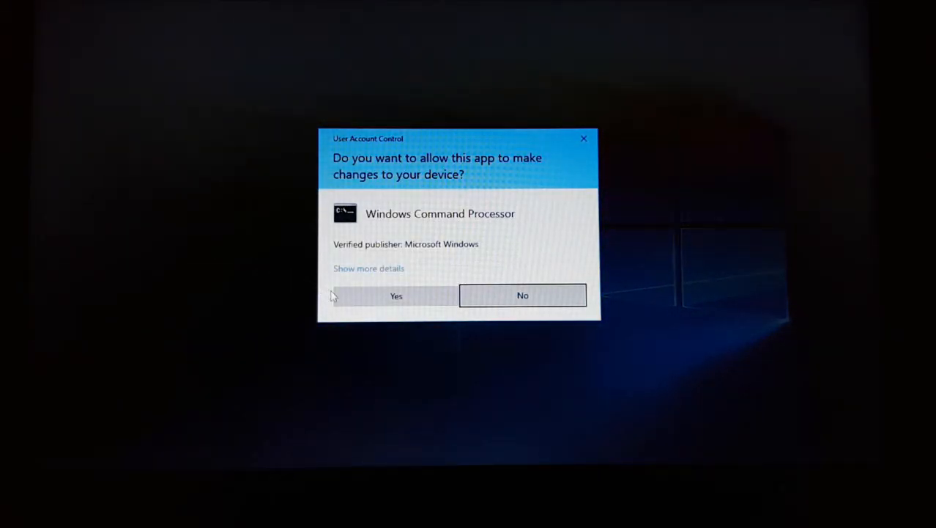
click(396, 296)
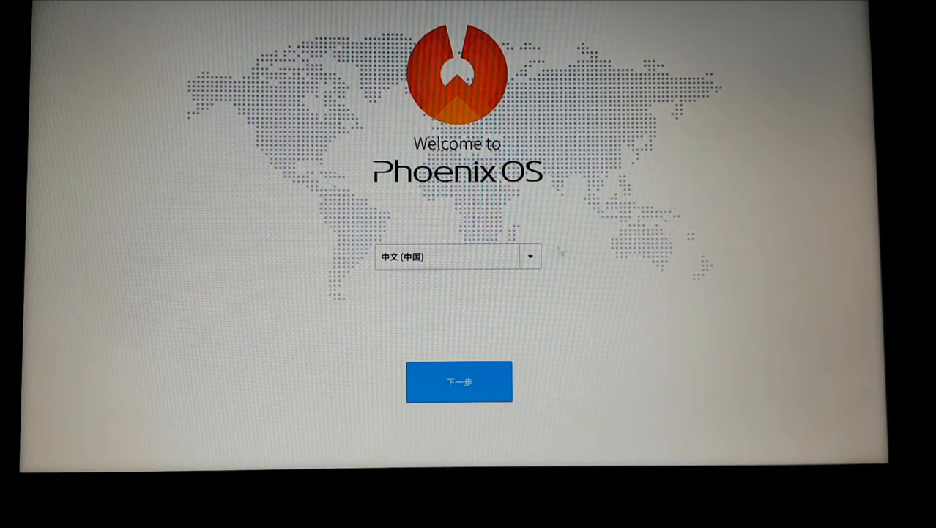
Set the Phoenix OS setup language to English (United States).
click(529, 257)
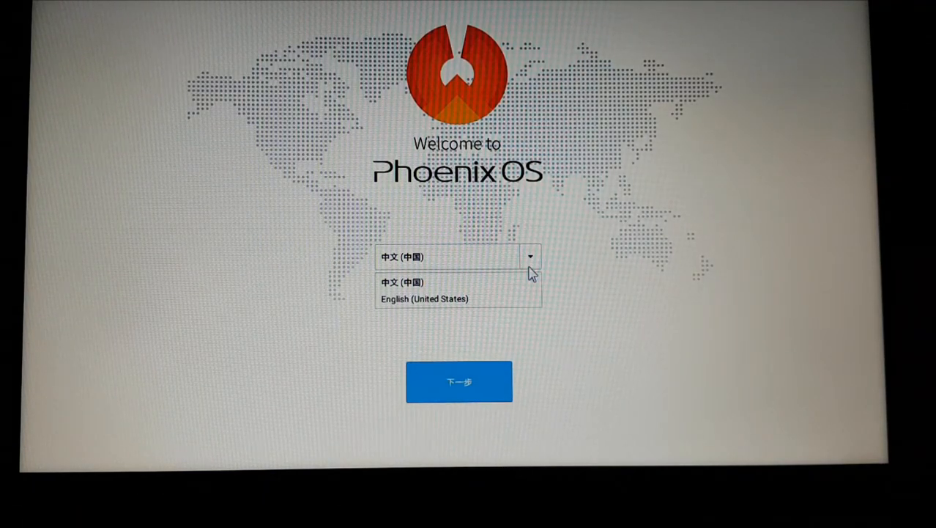
click(403, 283)
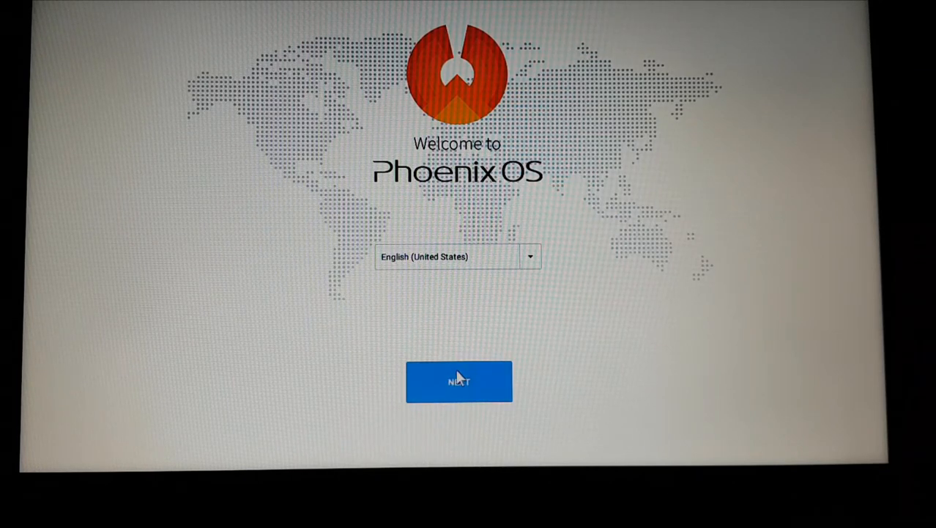
click(458, 382)
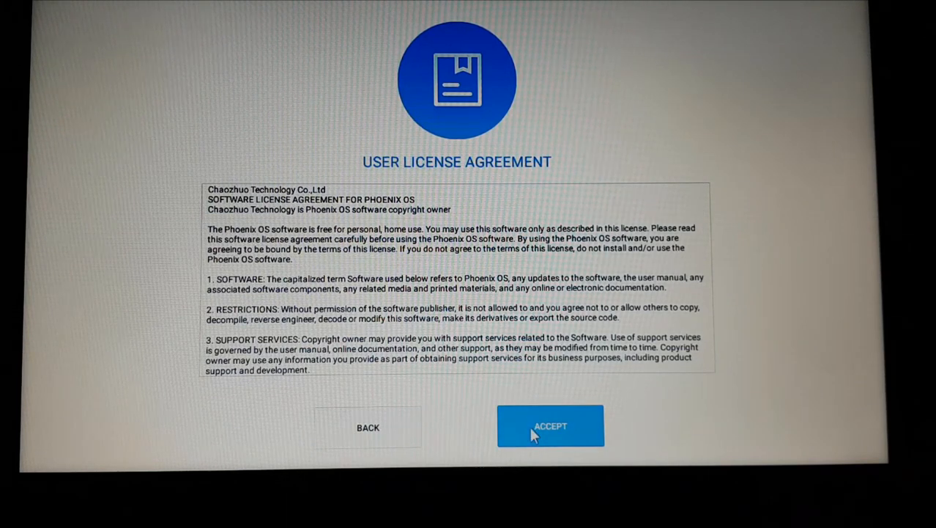
Accept the license agreement and pick a Wi-Fi network to pass network setup.
click(550, 425)
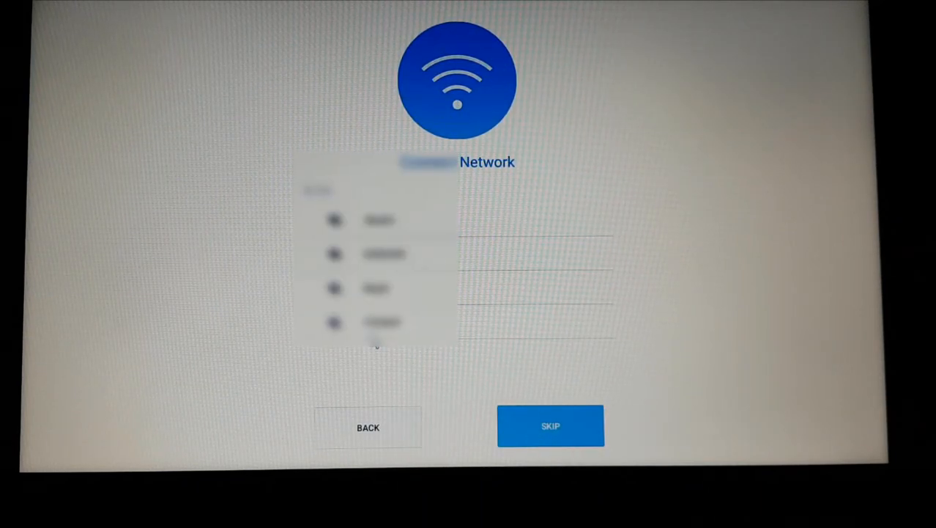
mouse_move(601, 299)
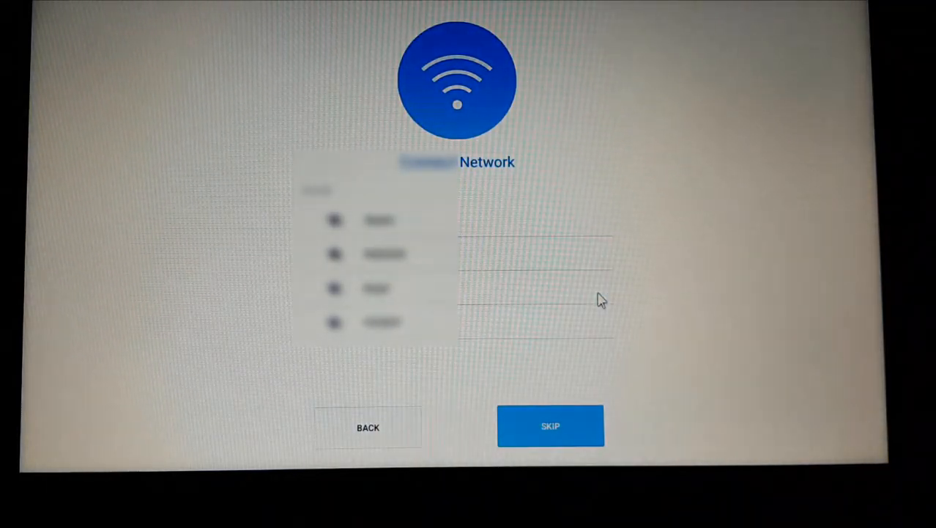
click(381, 220)
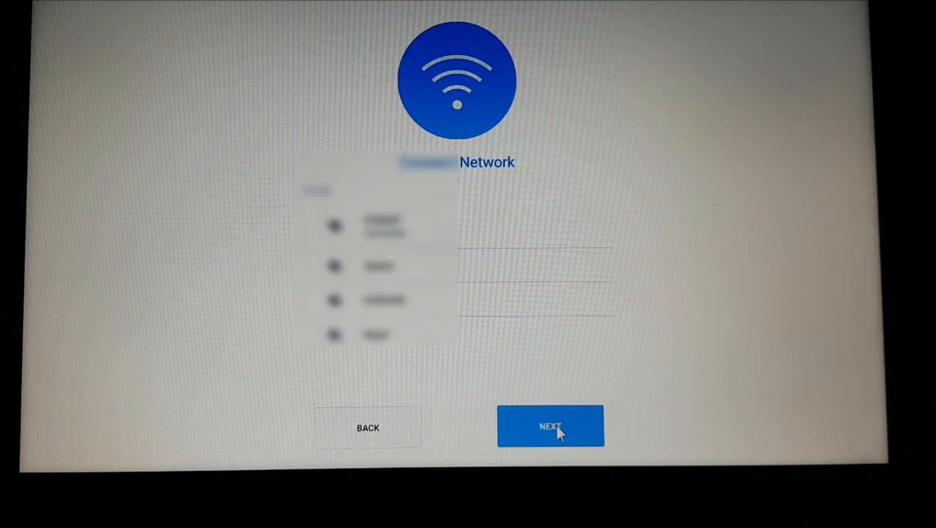
click(551, 425)
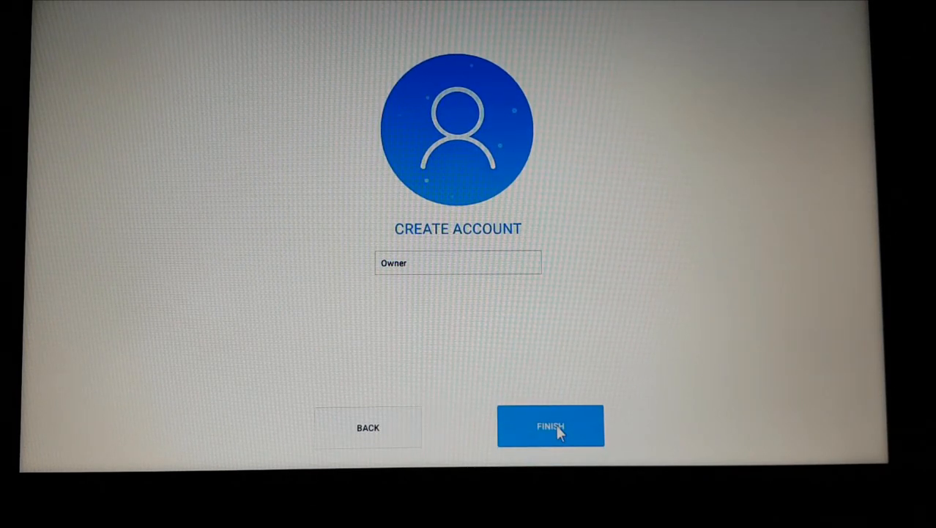
mouse_move(418, 269)
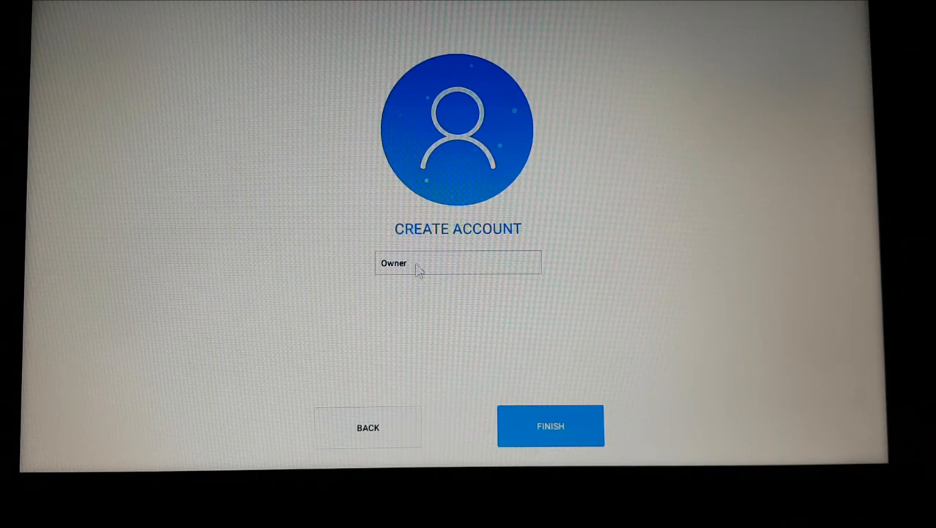
Replace the default account name Owner with 'TARMY' and finish setup.
double_click(393, 262)
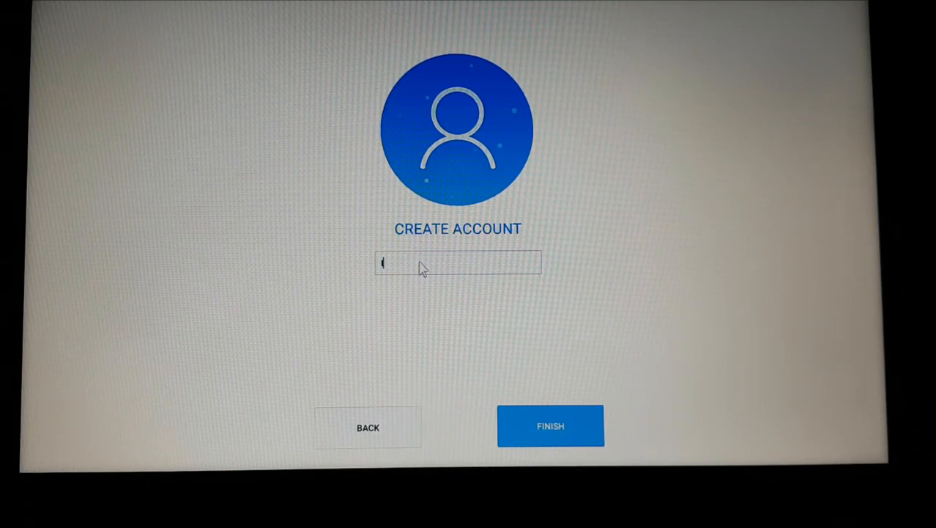
text(T)
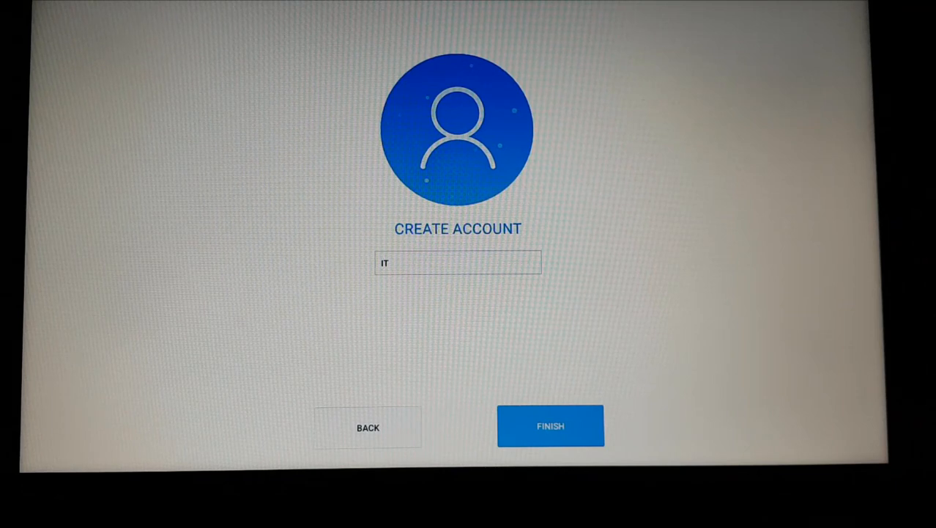
text(ARM)
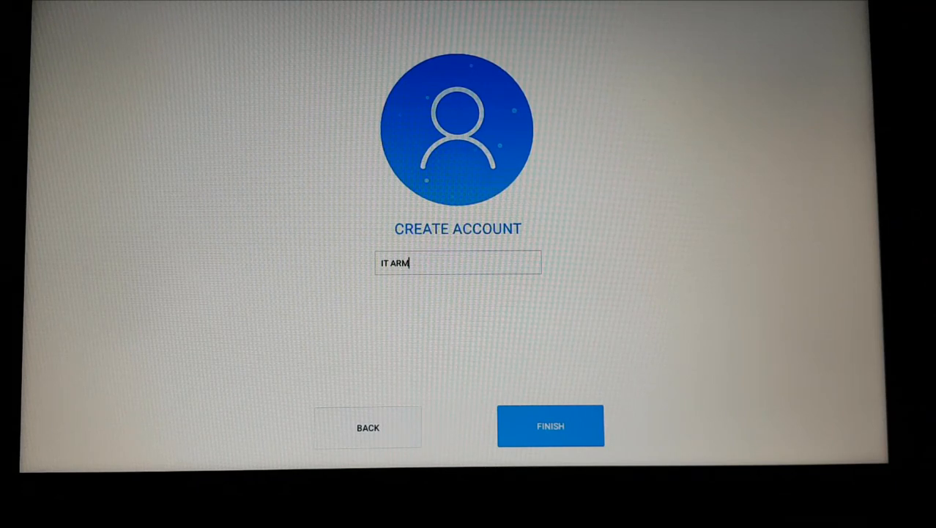
text(Y)
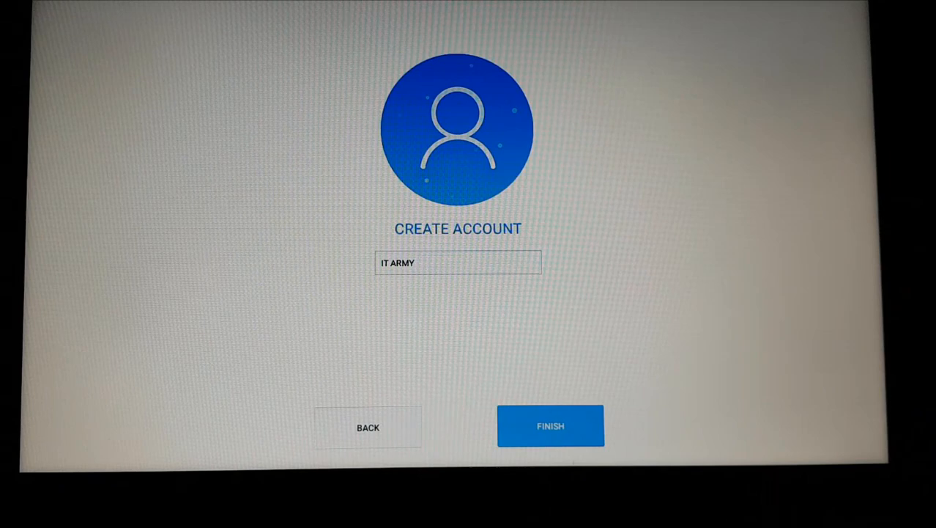
click(551, 425)
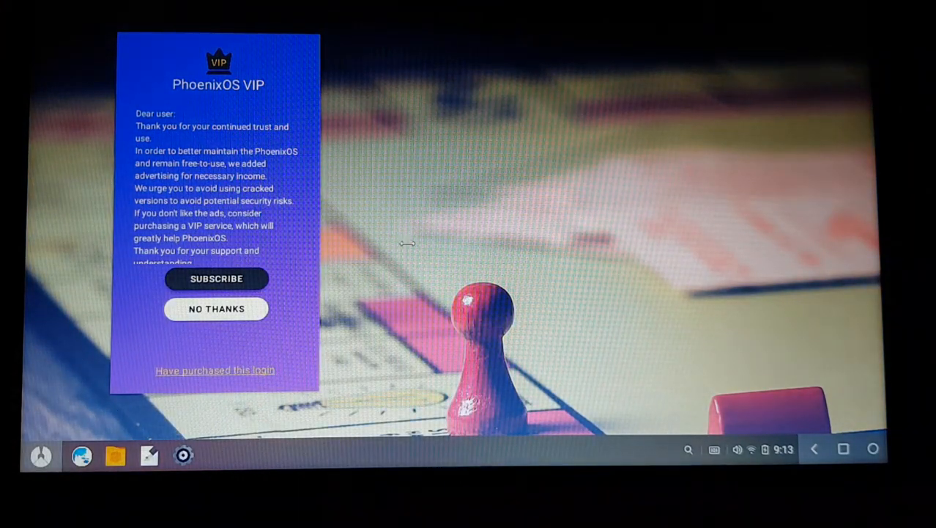
mouse_move(288, 174)
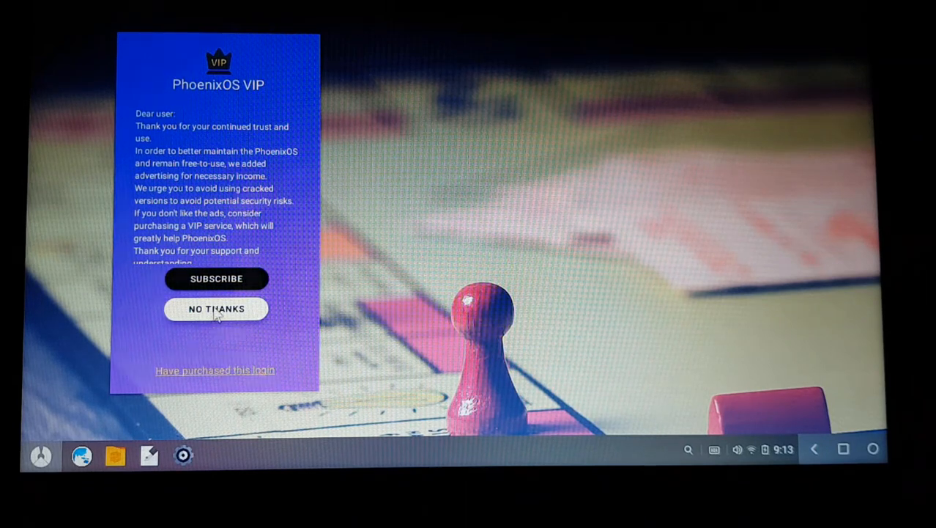
Decline the VIP offer and view About tablet: Phoenix OS 3.0.8.64, Android 7.1.1.
click(216, 308)
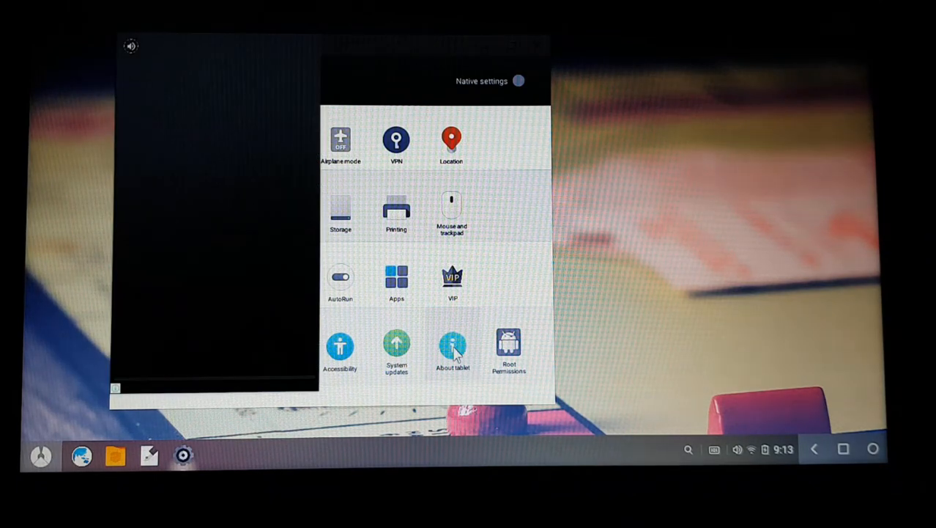
click(452, 348)
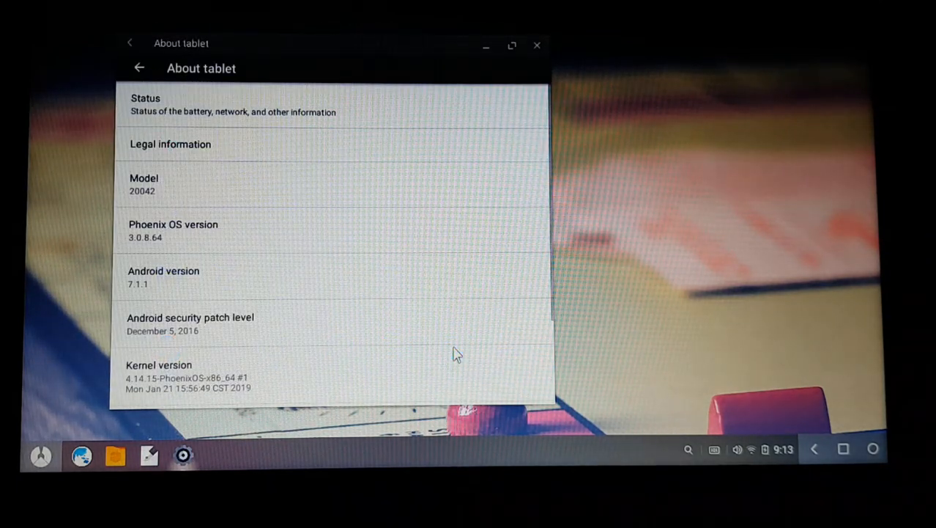
mouse_move(396, 248)
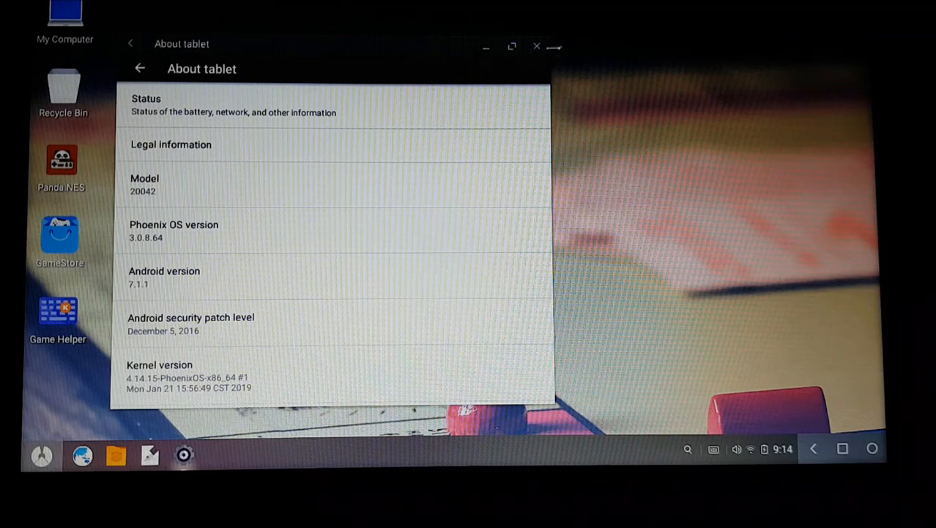
Close the About tablet window and shut down Phoenix OS from the Start menu.
click(537, 46)
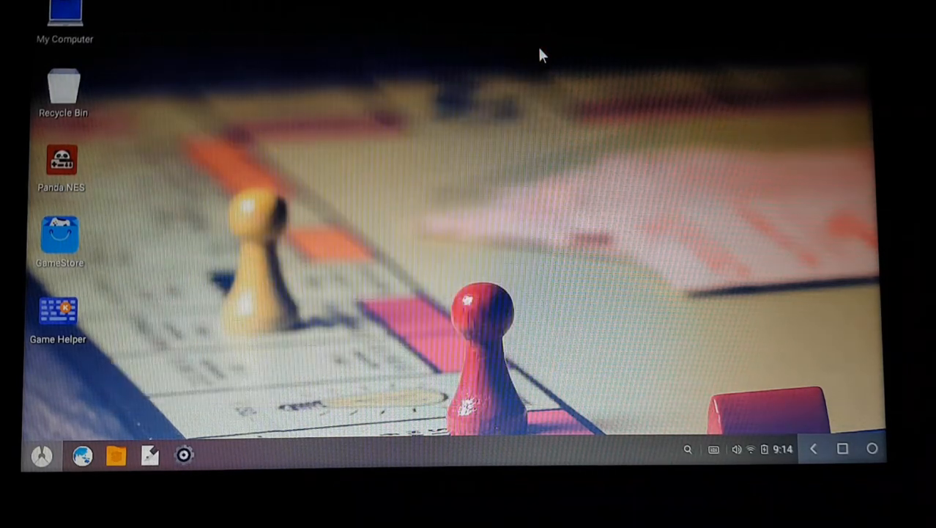
mouse_move(59, 414)
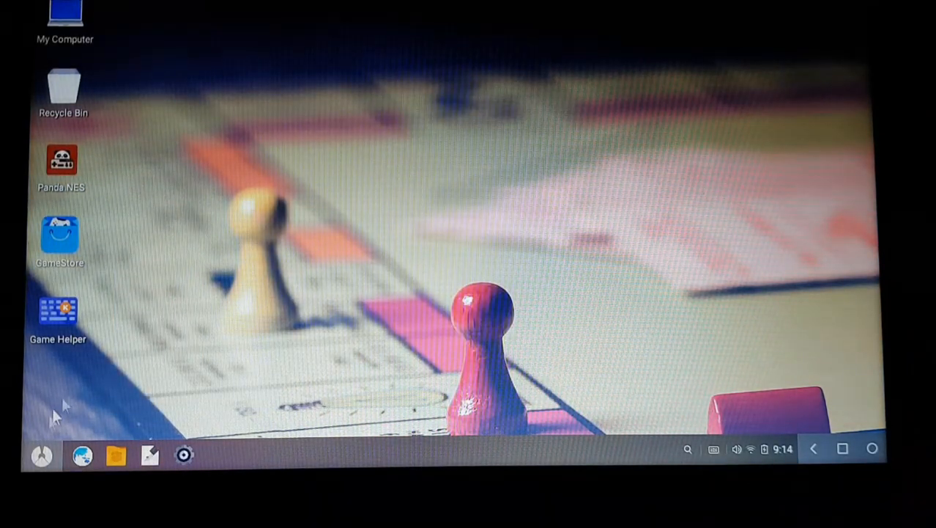
click(42, 454)
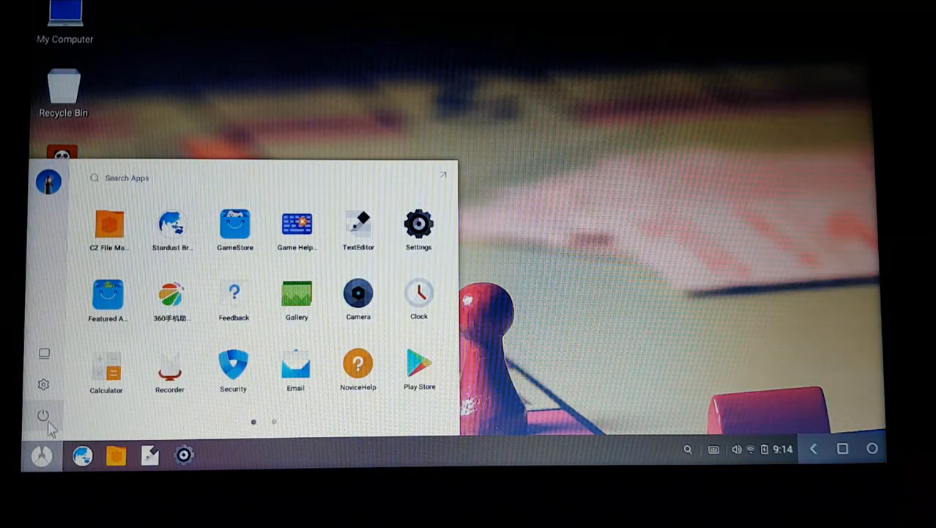
click(43, 416)
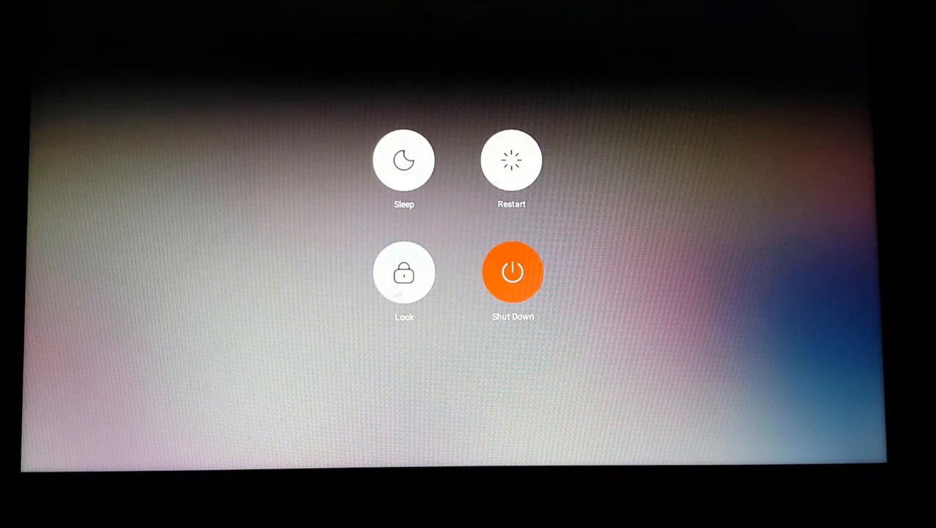
mouse_move(512, 169)
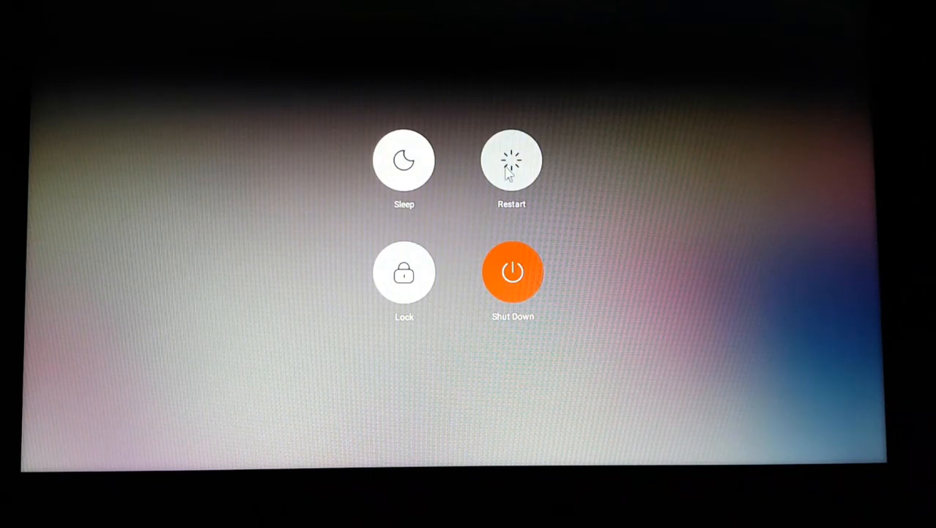
click(512, 272)
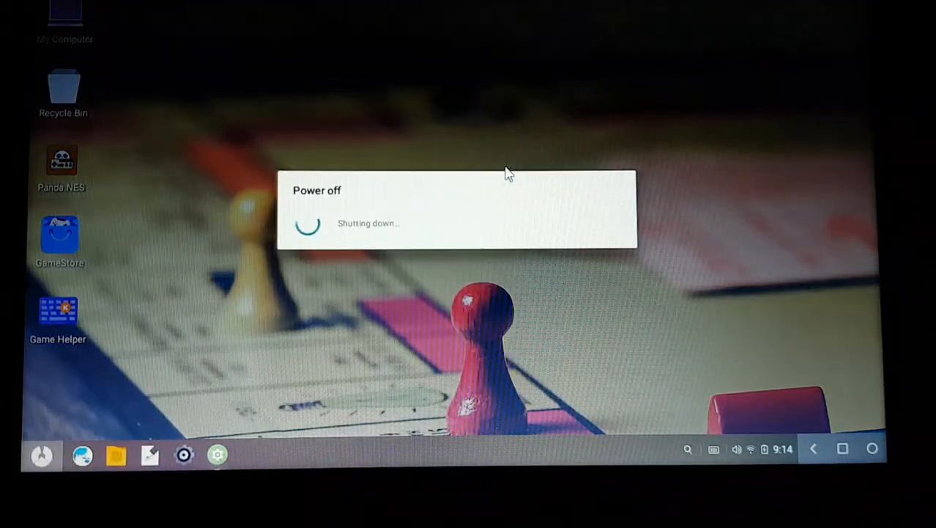